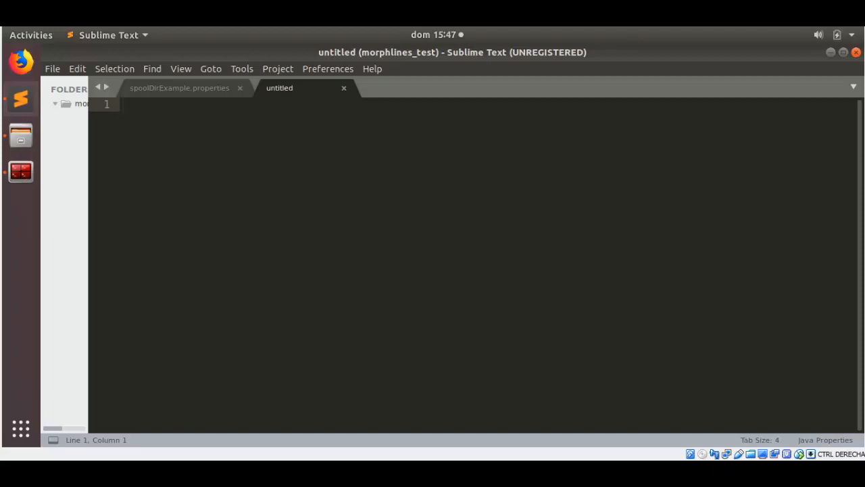
# Close spoolDirExample.properties, leaving only the blank untitled file open.
pyautogui.click(122, 105)
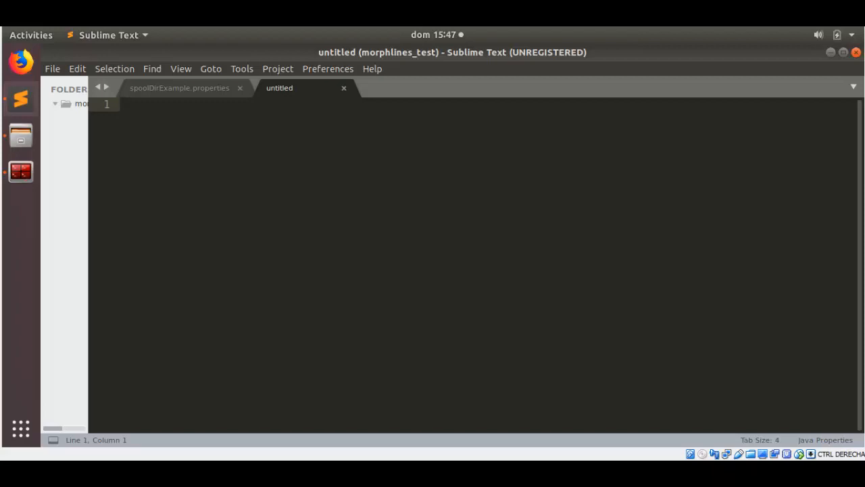
pyautogui.click(121, 105)
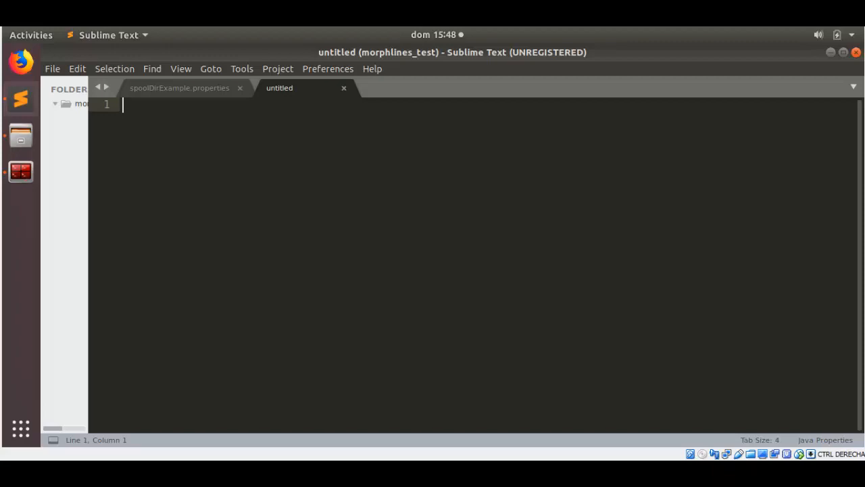
pyautogui.click(239, 87)
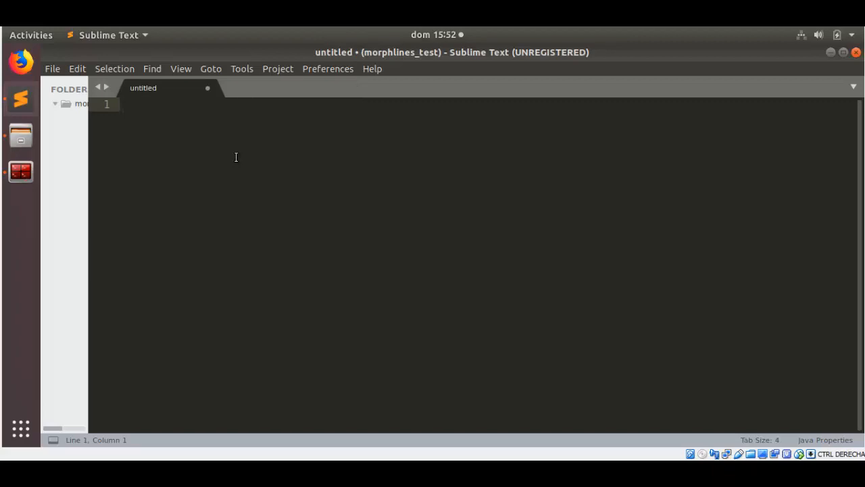
# Write agent1.sources = source1 and agent1.sinks = sink1 on the first two lines.
pyautogui.click(125, 105)
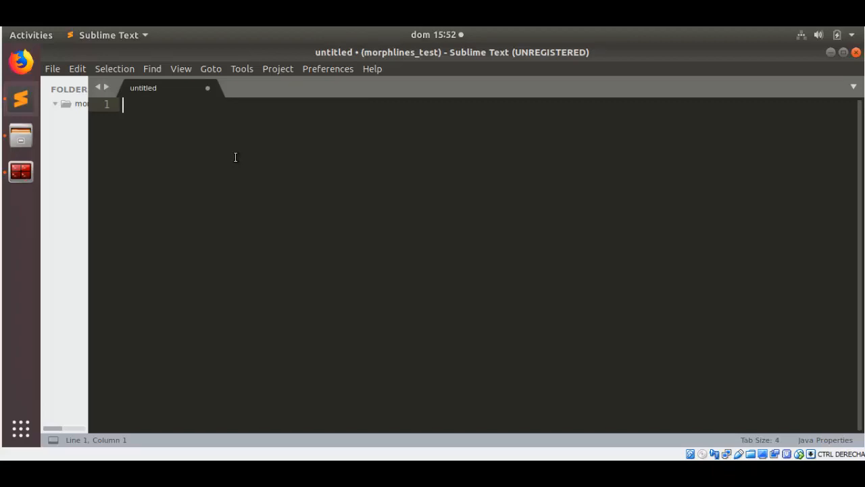
pyautogui.write('agent1')
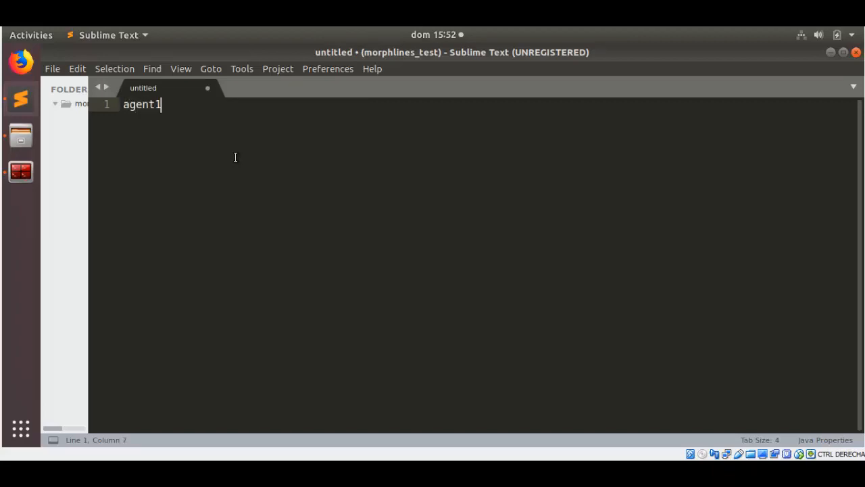
pyautogui.write('.sources')
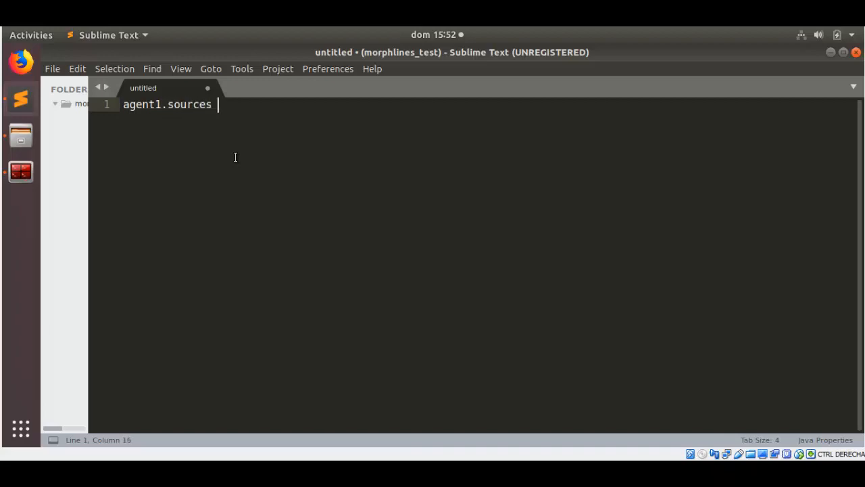
pyautogui.write('= source1')
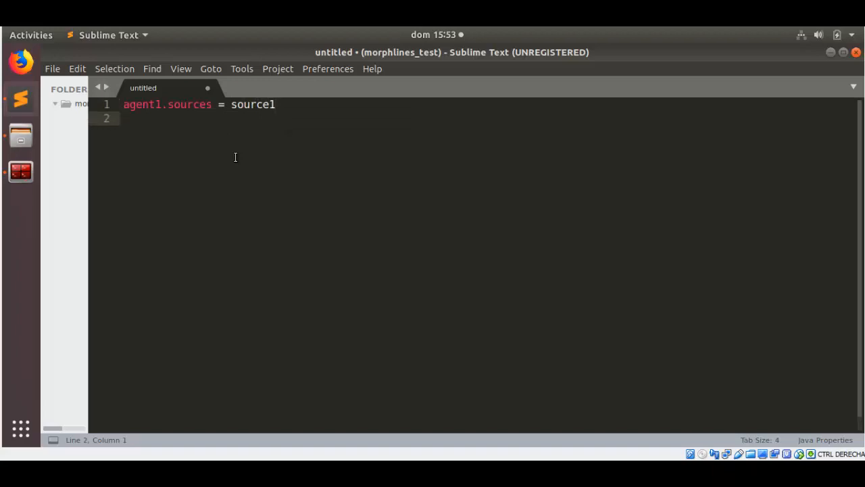
pyautogui.write('agent1.')
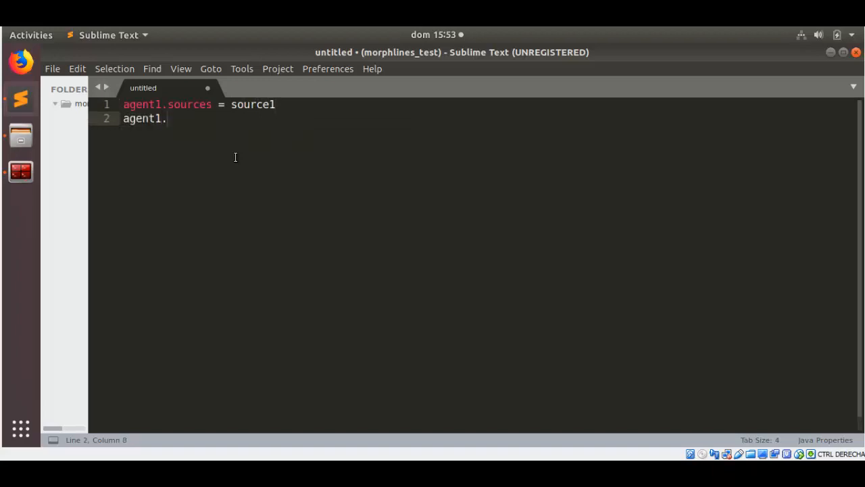
pyautogui.write('sinks =')
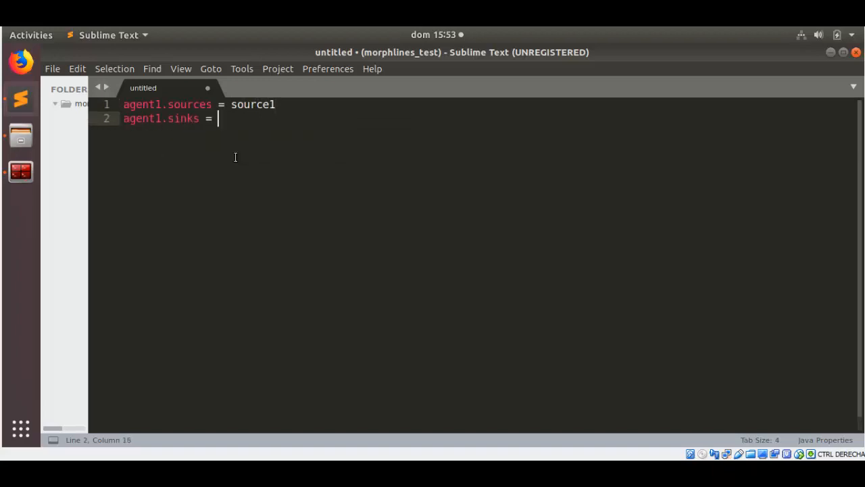
pyautogui.write('si')
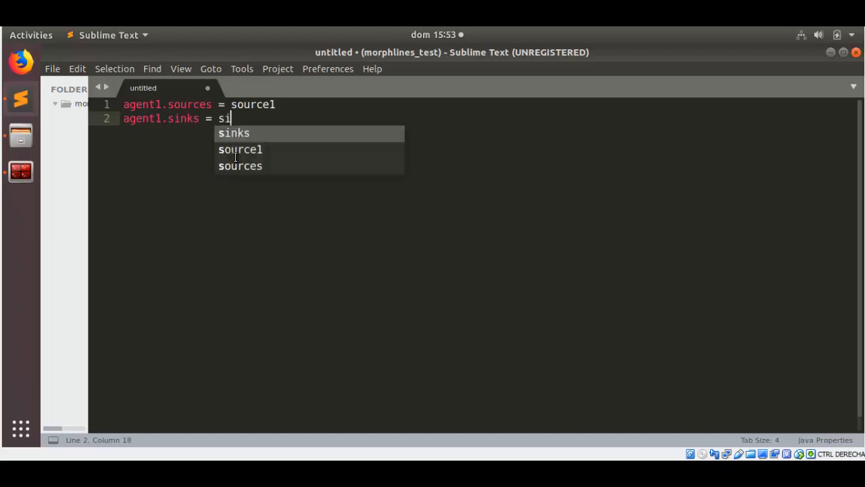
pyautogui.write('nk1')
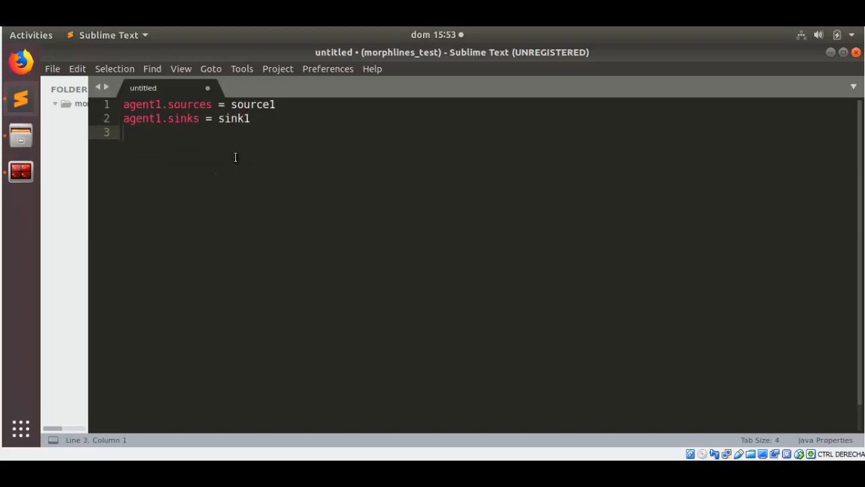
# Add agent.channels = channel1 on the third line, fixing the misspelled channels.
pyautogui.write('agent.c')
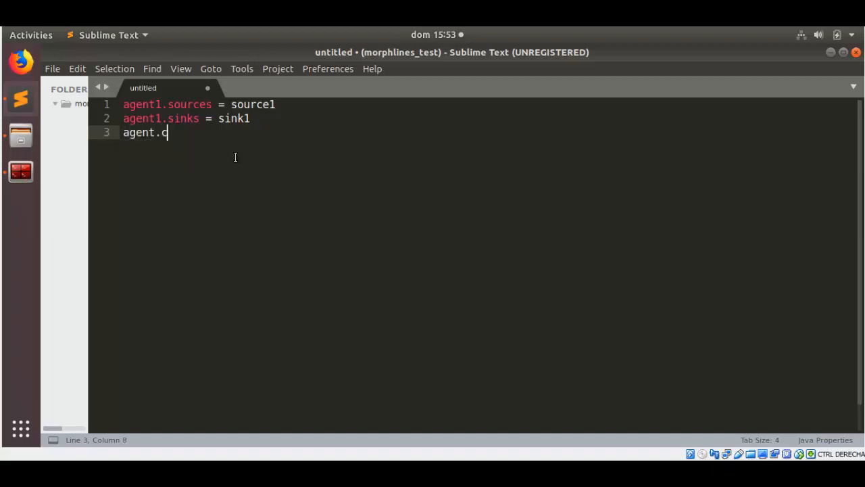
pyautogui.write('hanlles')
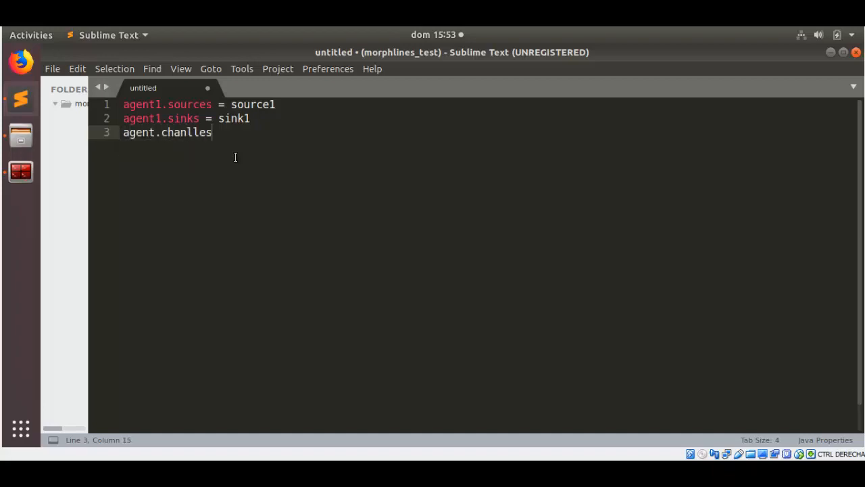
pyautogui.press('BackSpace')
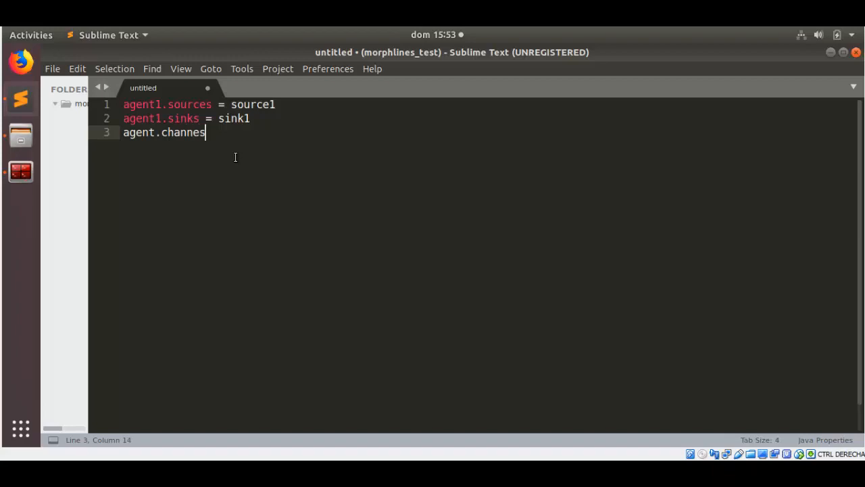
pyautogui.write('ls =')
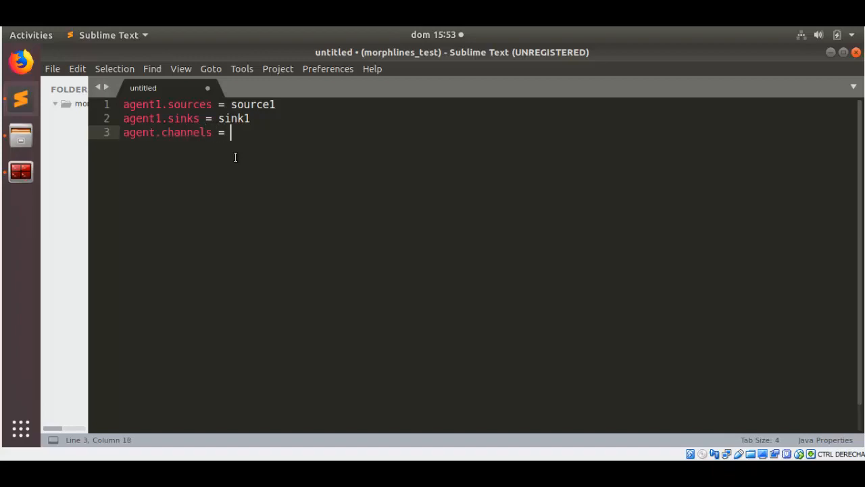
pyautogui.write('ch')
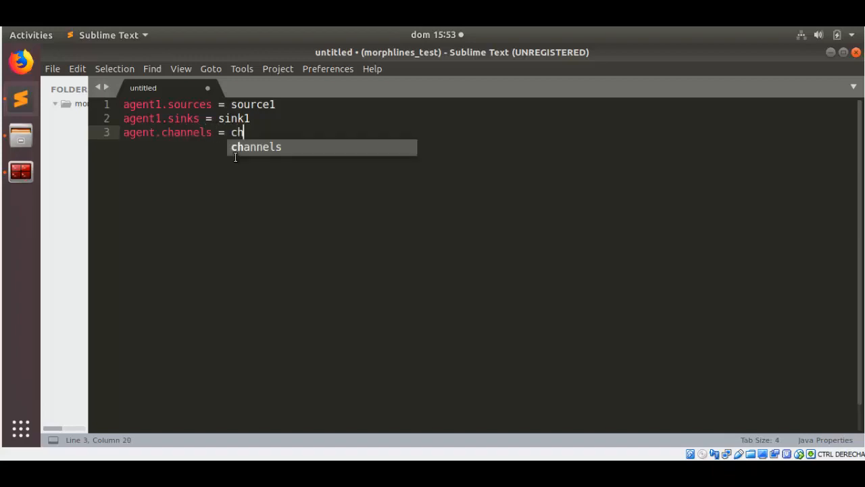
pyautogui.press('Tab')
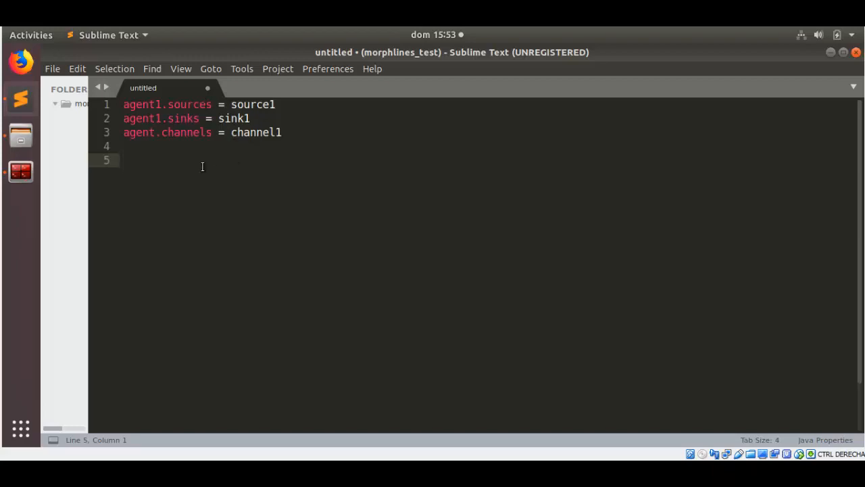
# Write agent1.sources.source1.channels = channel1 to bind source1 to channel1.
pyautogui.write('agent1')
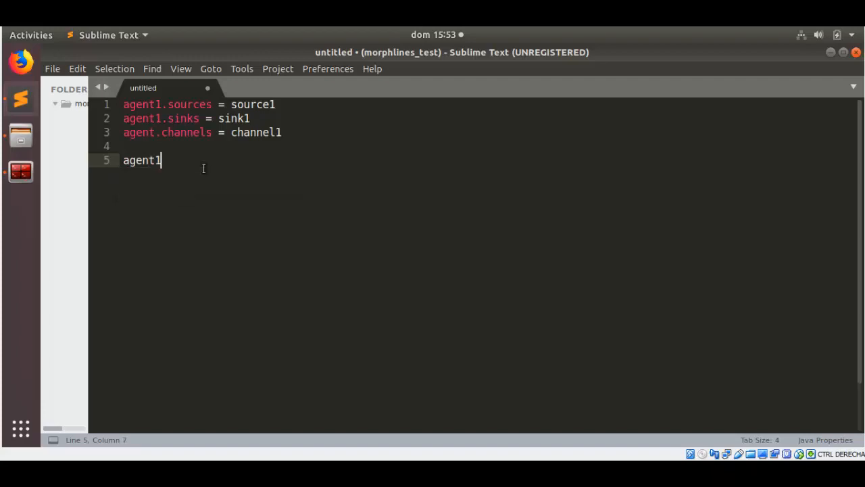
pyautogui.write('.sou')
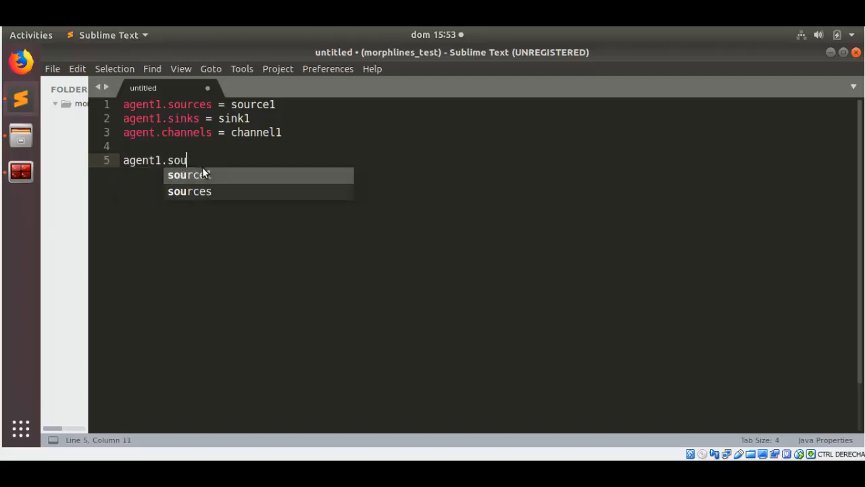
pyautogui.press('Tab')
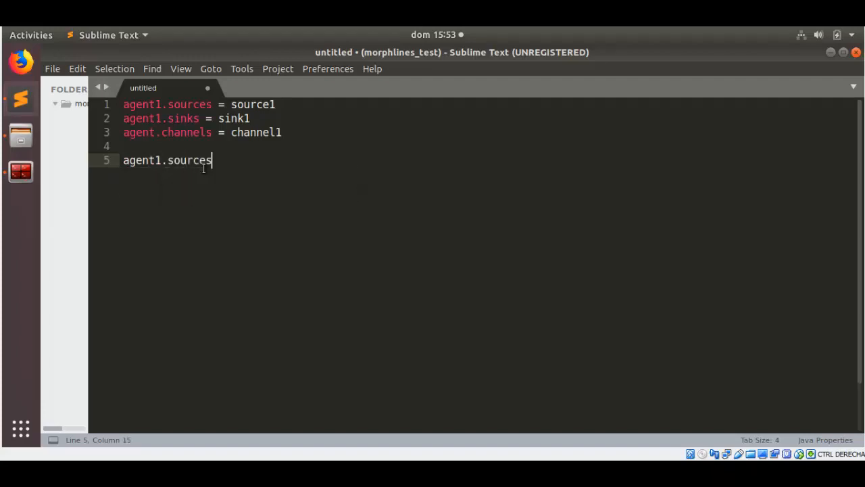
pyautogui.write('.')
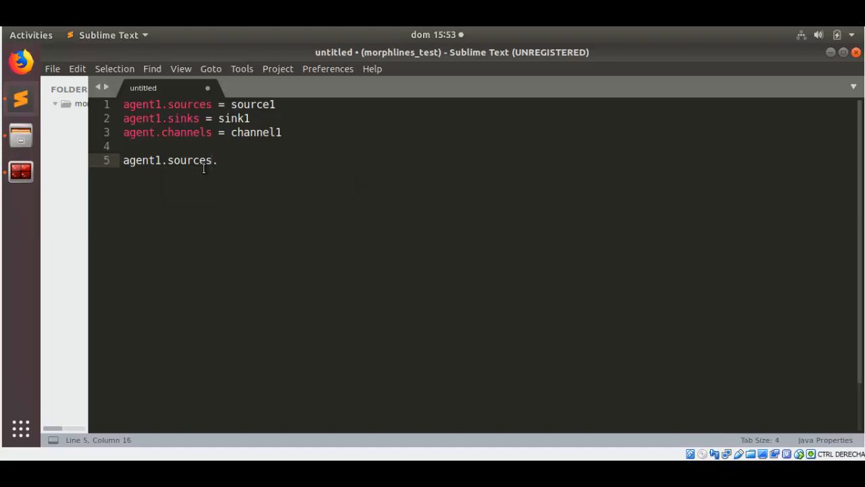
pyautogui.write('sou')
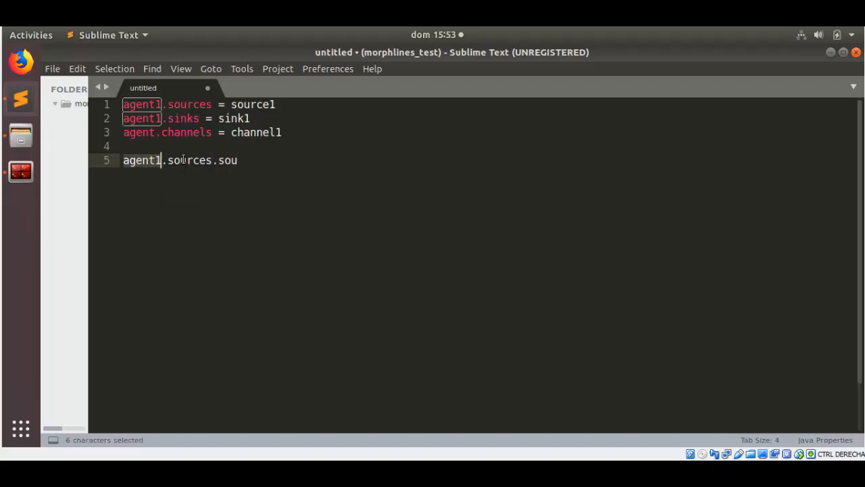
pyautogui.write('rc')
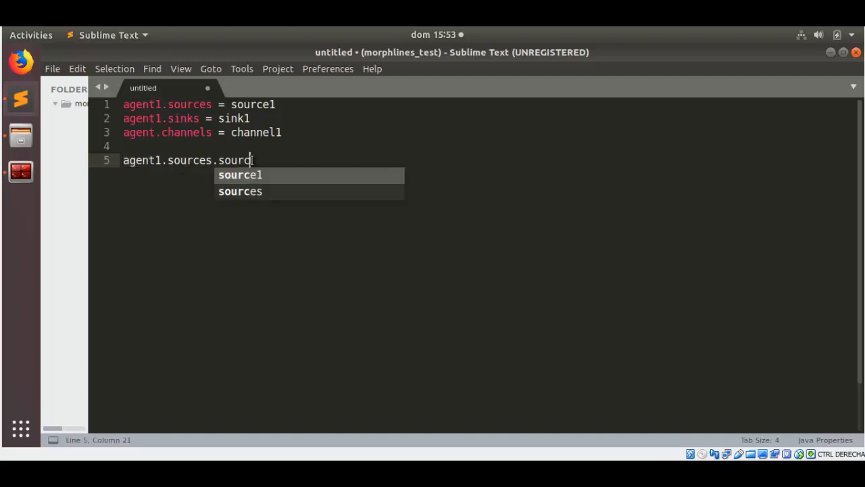
pyautogui.write('e1.')
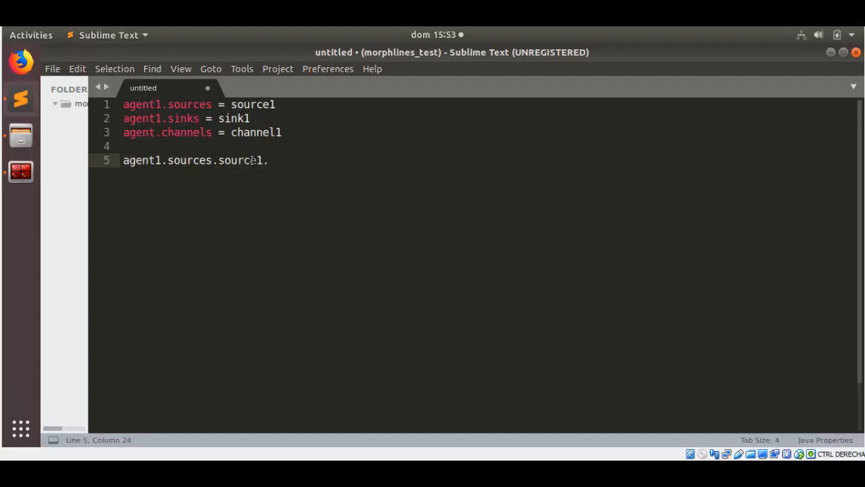
pyautogui.write('channels')
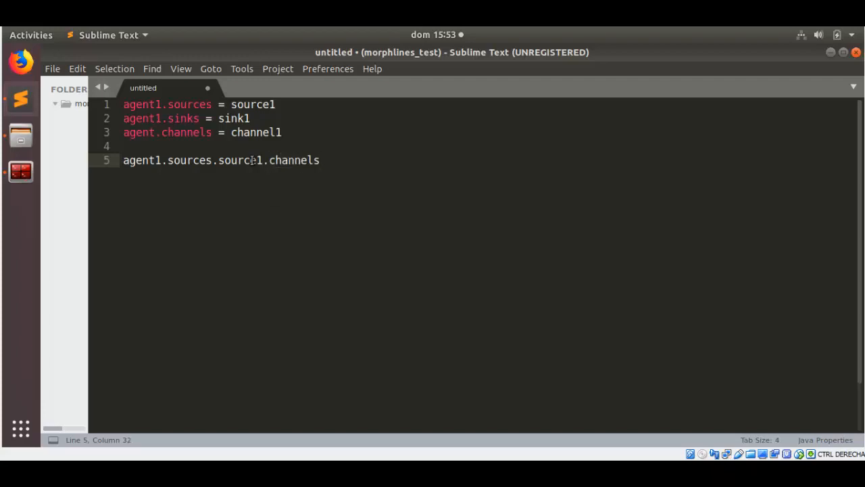
pyautogui.write('= channel1')
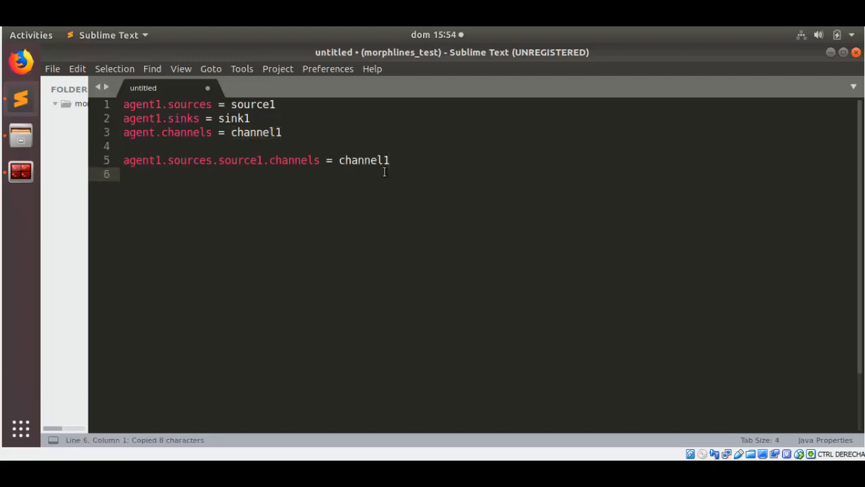
# Write agent1.sinks.sink1.channels = channel1 to bind sink1 to channel1.
pyautogui.write('agen')
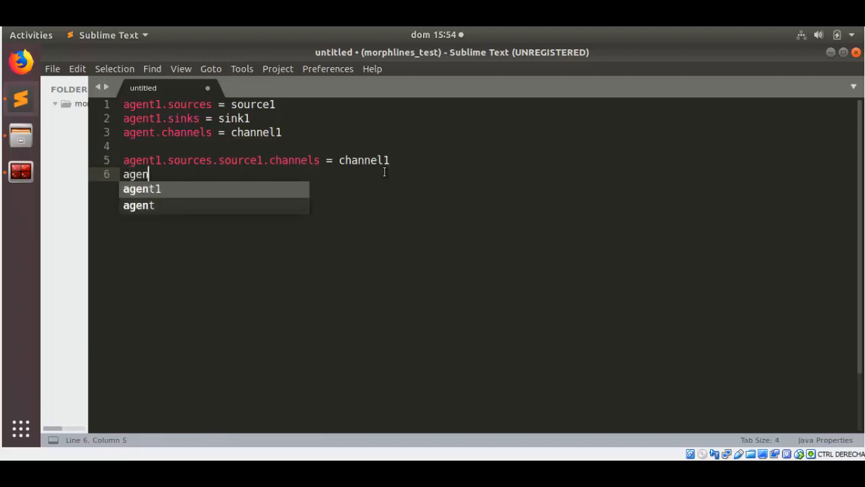
pyautogui.write('t1.')
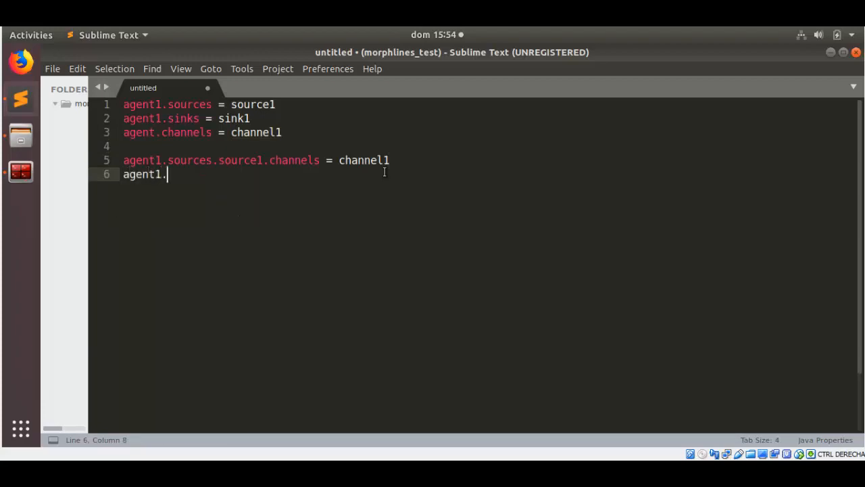
pyautogui.write('sinks')
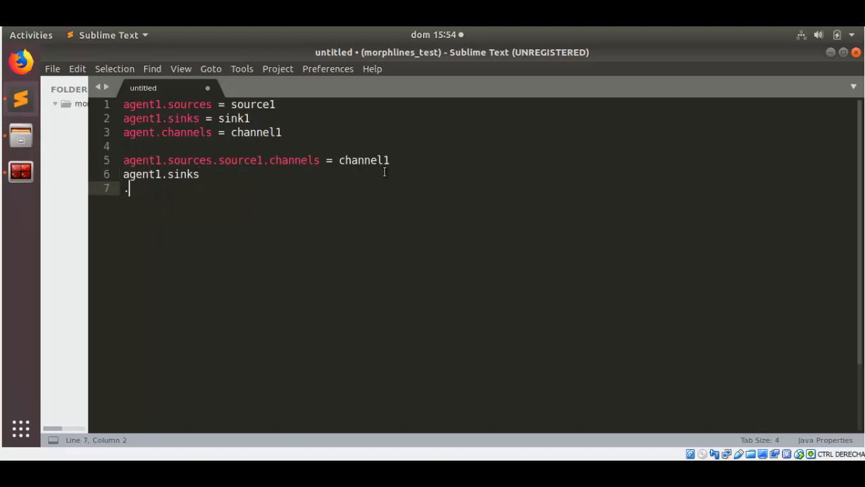
pyautogui.write('.s')
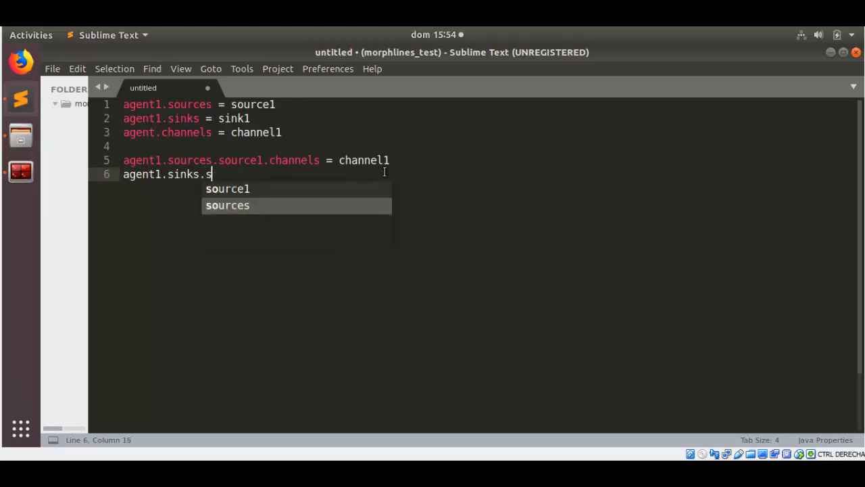
pyautogui.write('ink1')
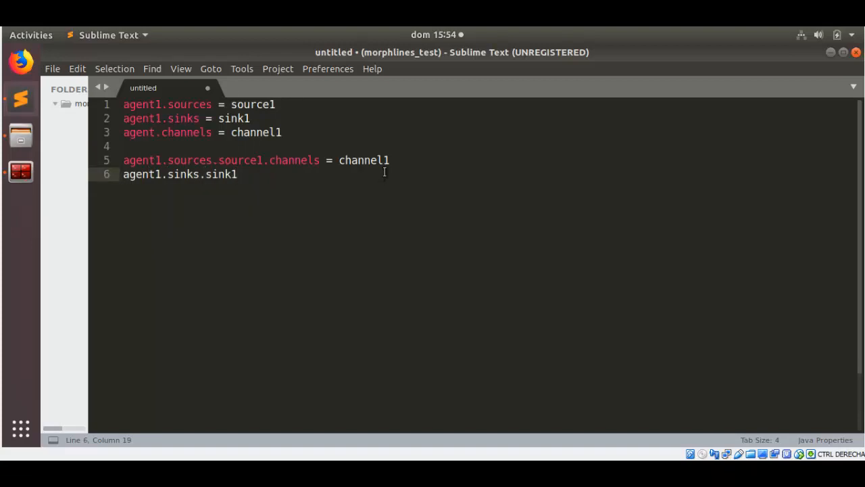
pyautogui.write('.channels =')
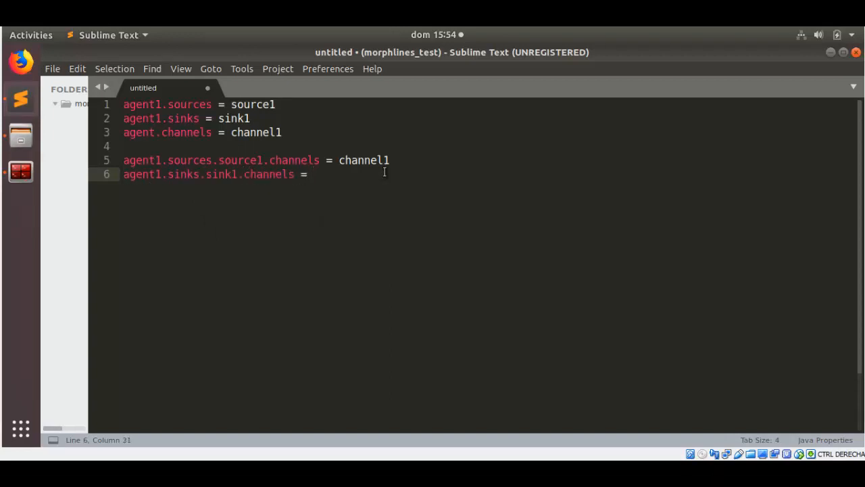
pyautogui.write('chan')
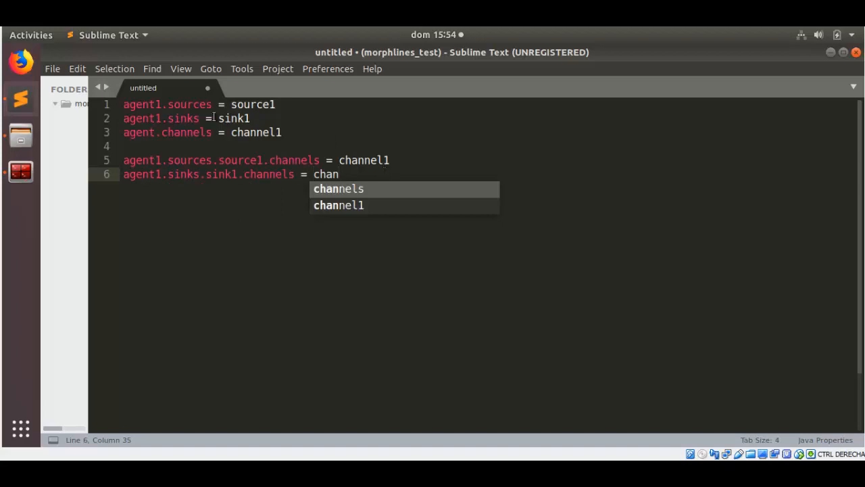
pyautogui.doubleClick(183, 119)
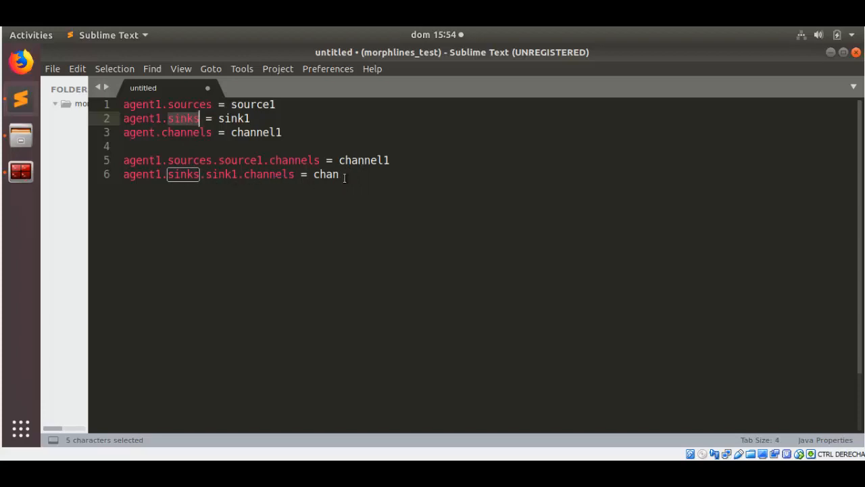
pyautogui.write('nel1')
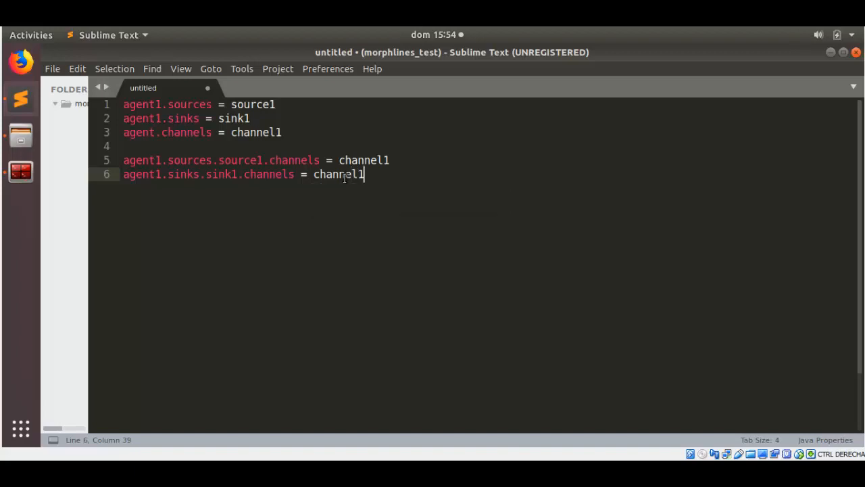
pyautogui.press('Return')
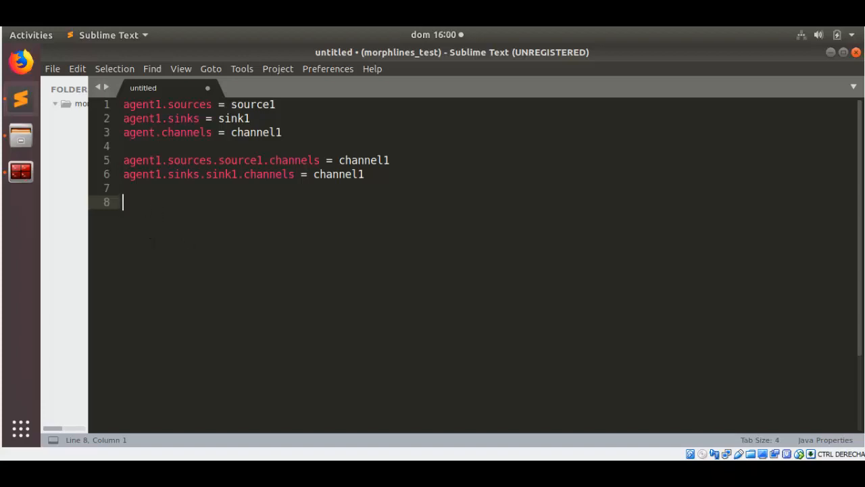
pyautogui.moveTo(202, 325)
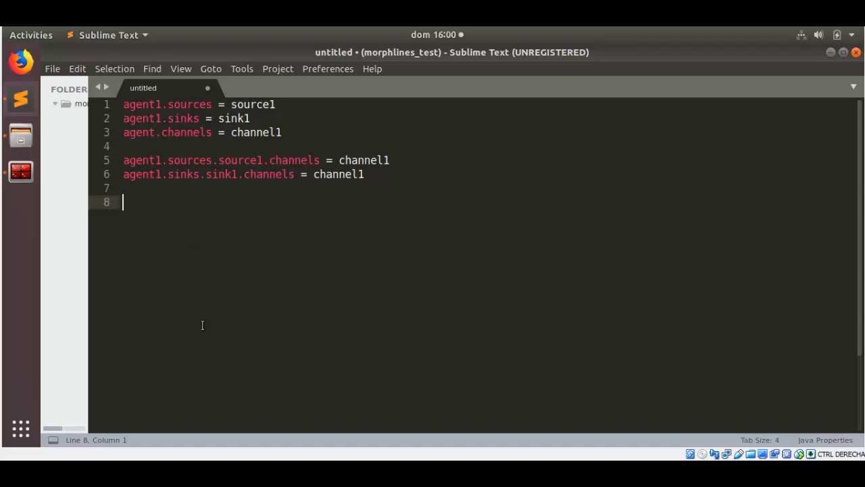
pyautogui.moveTo(223, 303)
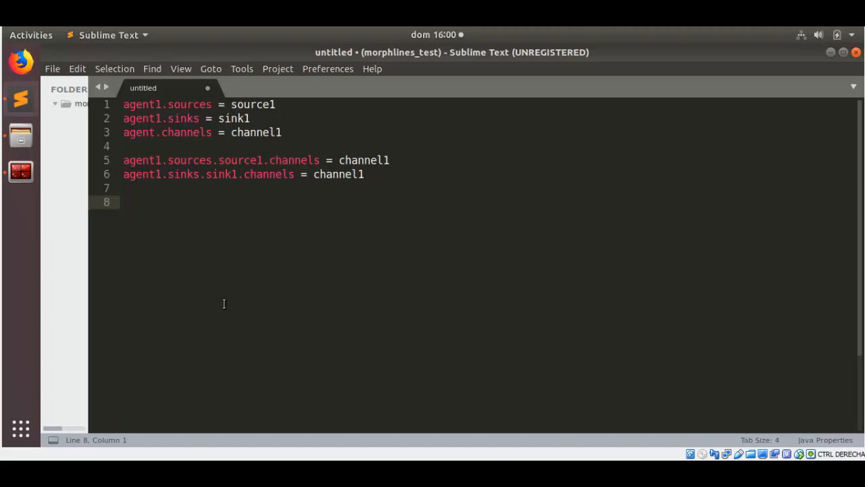
# Grab agent1.sources from line 1 to start the new source block.
pyautogui.doubleClick(189, 105)
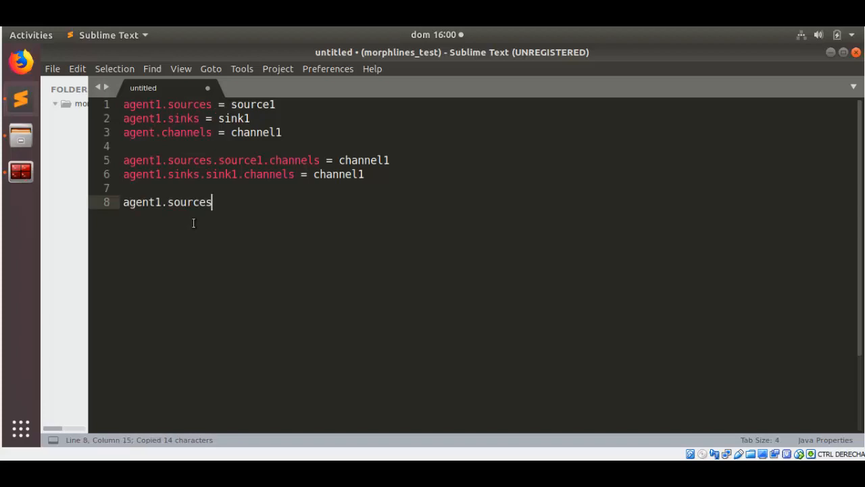
# Write agent1.sources.source1.type = spoolDir on line 8.
pyautogui.write('.s')
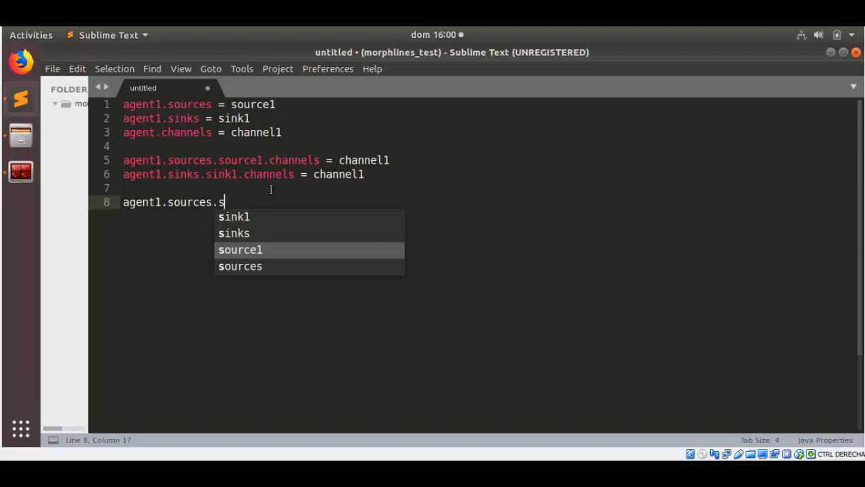
pyautogui.moveTo(298, 346)
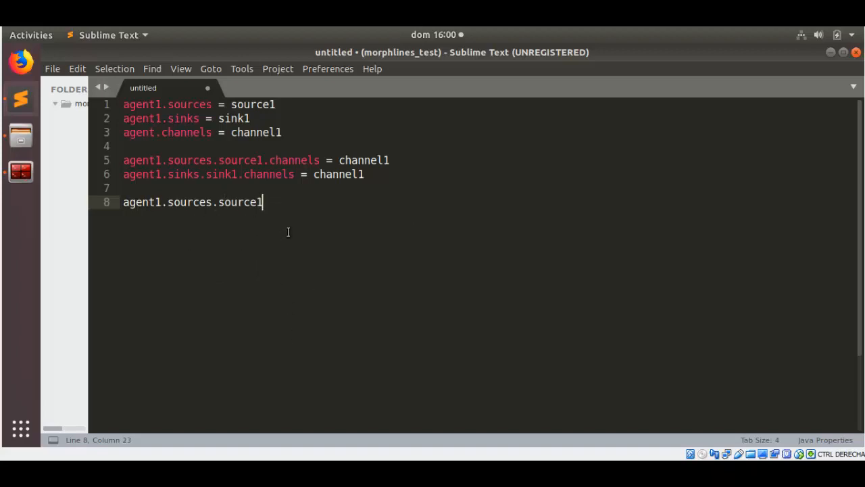
pyautogui.write('.typ')
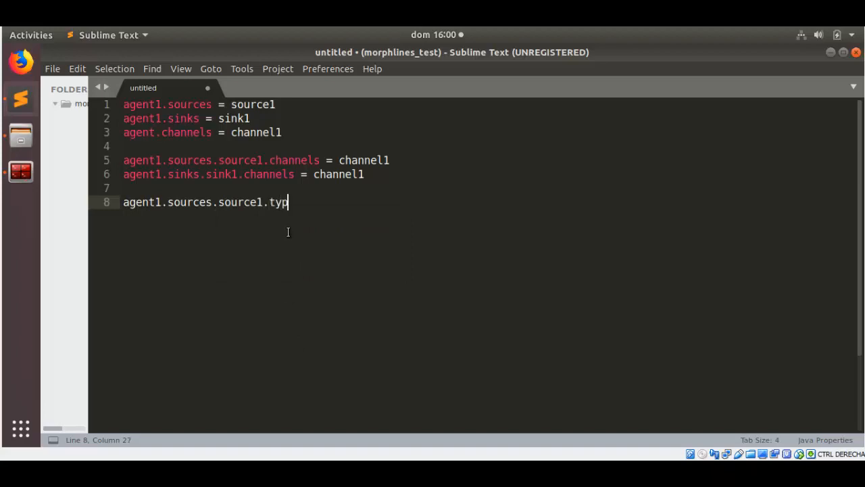
pyautogui.write('e = spoolDir')
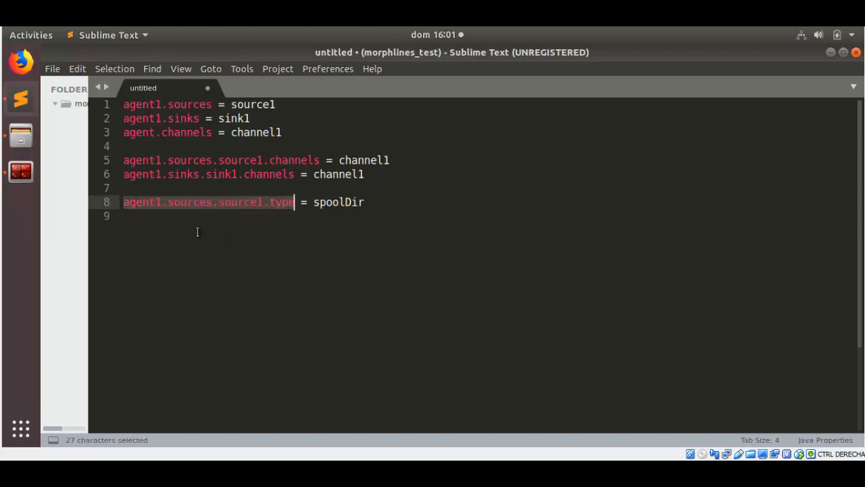
# Add agent1.sources.source1.spoolDir = spoolDirectory/ on line 9, reusing the source1 prefix.
pyautogui.click(217, 225)
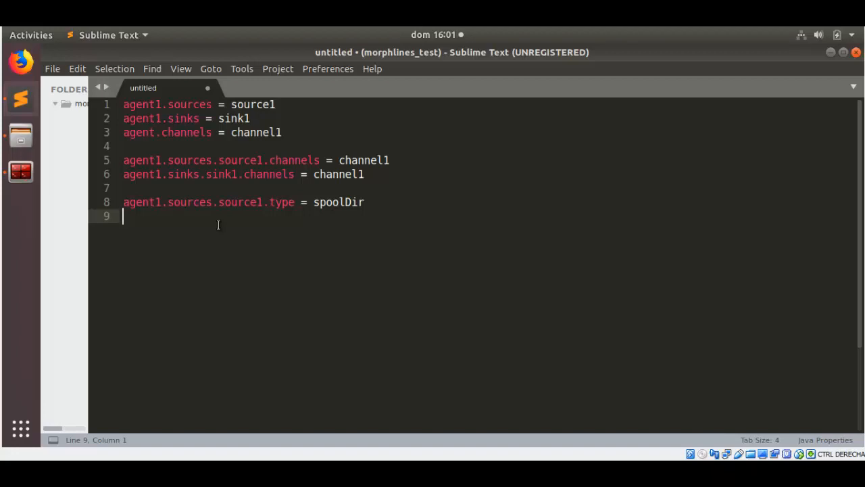
pyautogui.moveTo(173, 201); pyautogui.dragTo(267, 201)
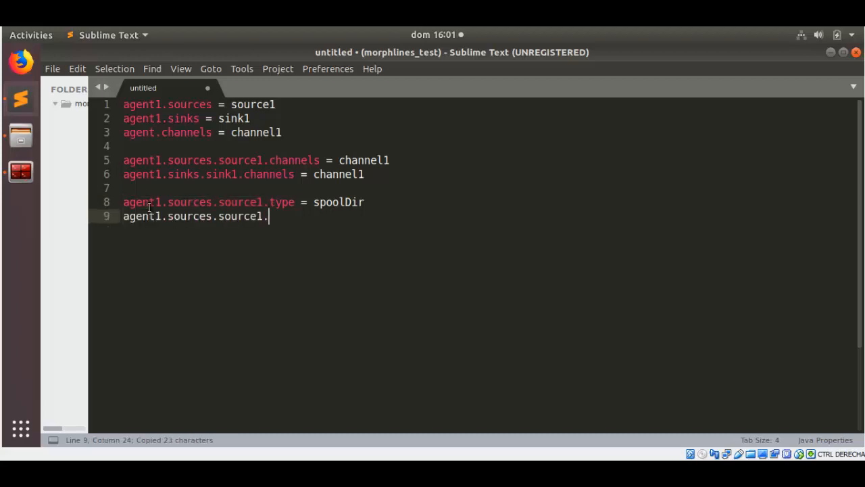
pyautogui.write('spoo')
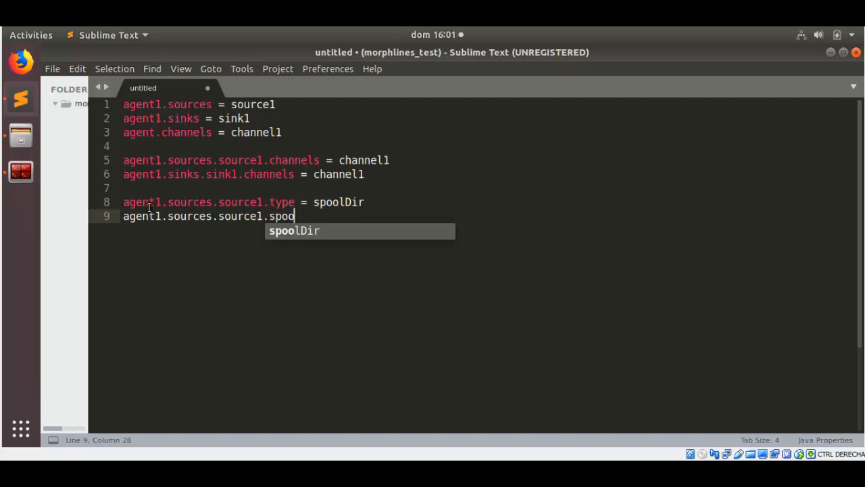
pyautogui.press('Tab')
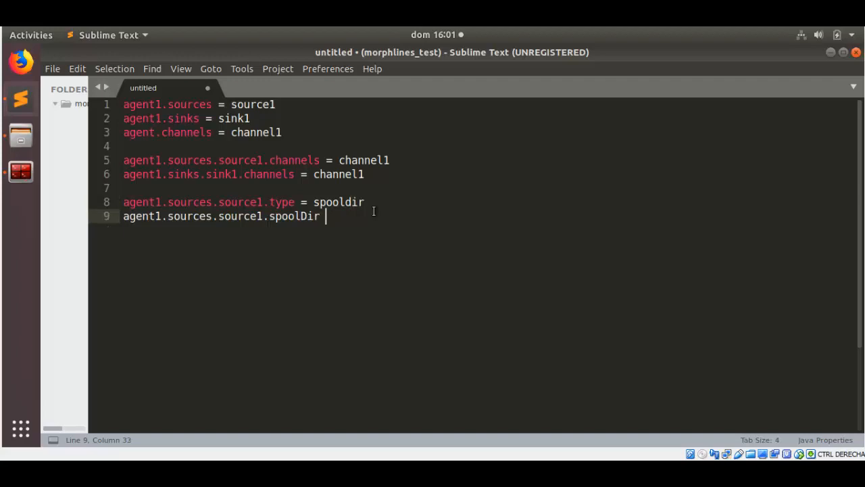
pyautogui.write('= s')
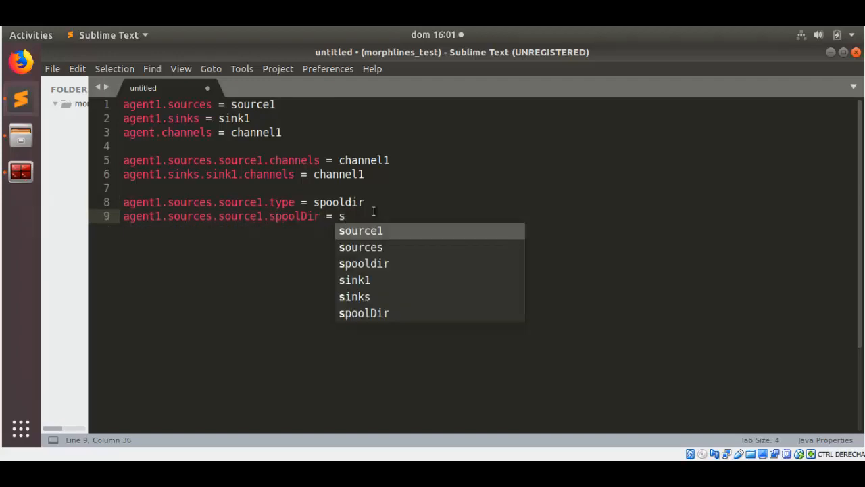
pyautogui.write('pool')
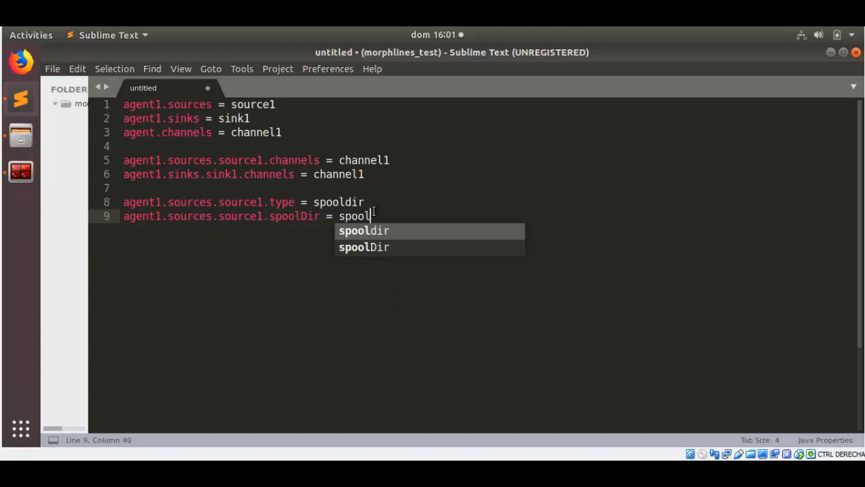
pyautogui.write('dire')
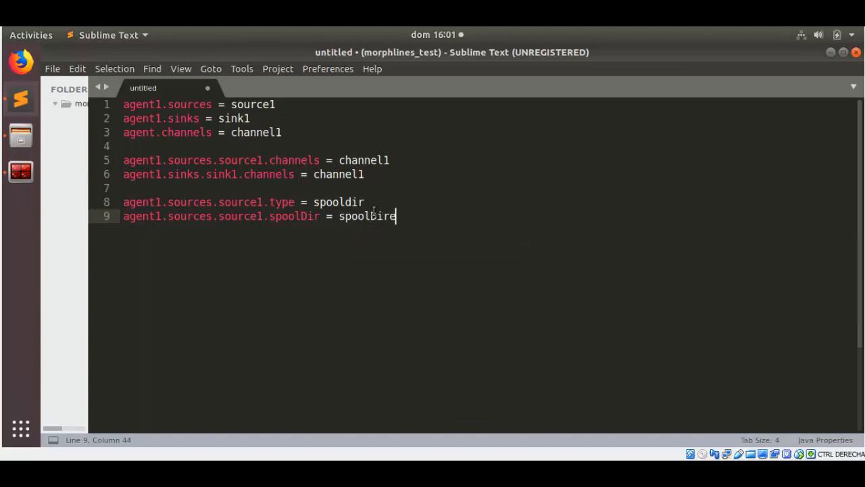
pyautogui.write('ctory/')
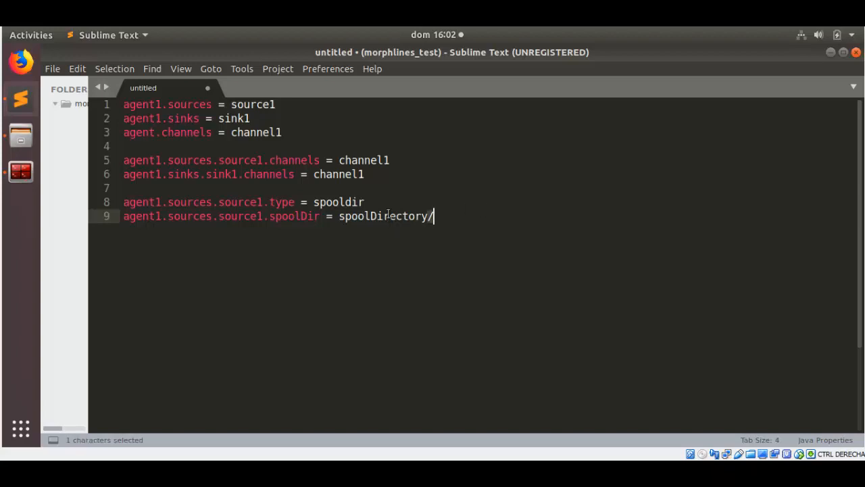
# Select the spoolDirectory/ value on line 9 for reuse.
pyautogui.doubleClick(381, 215)
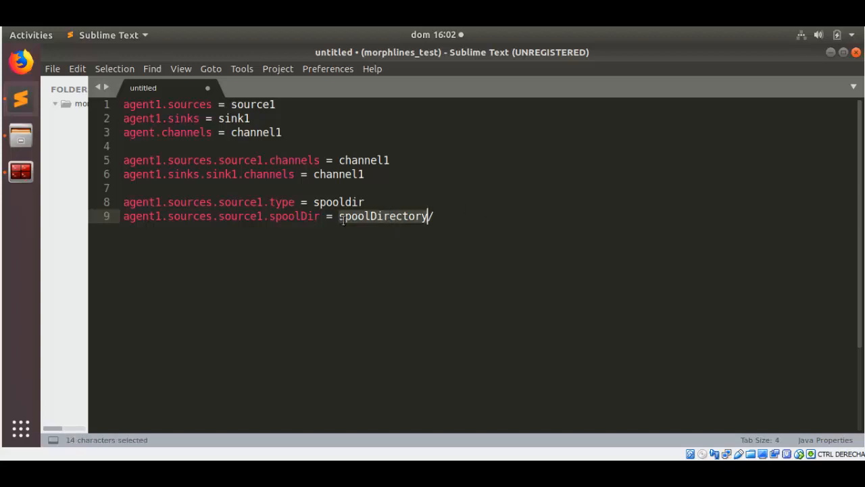
pyautogui.click(340, 216)
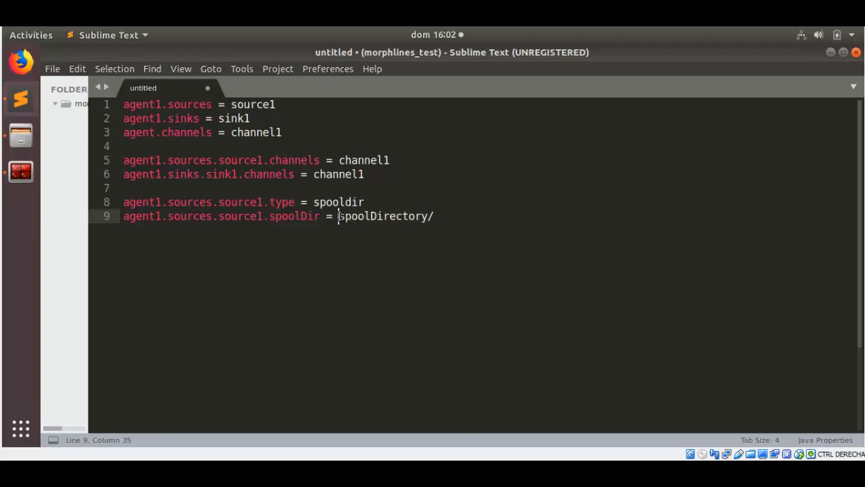
pyautogui.doubleClick(384, 216)
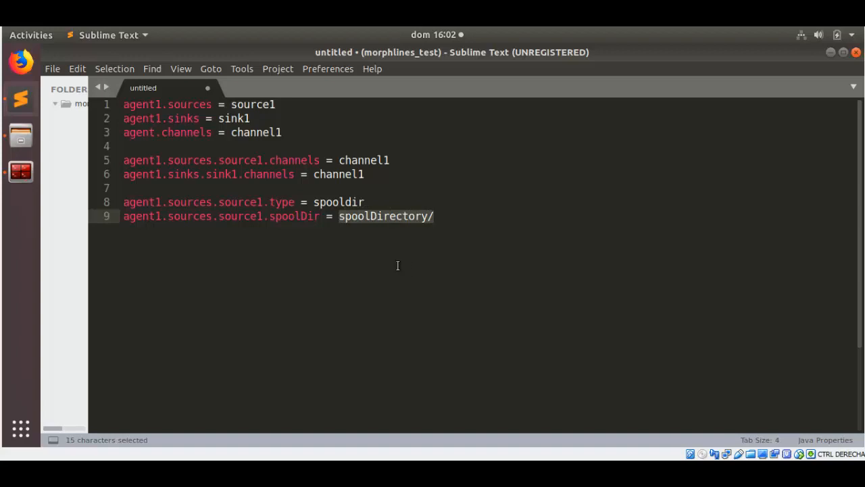
pyautogui.moveTo(395, 263)
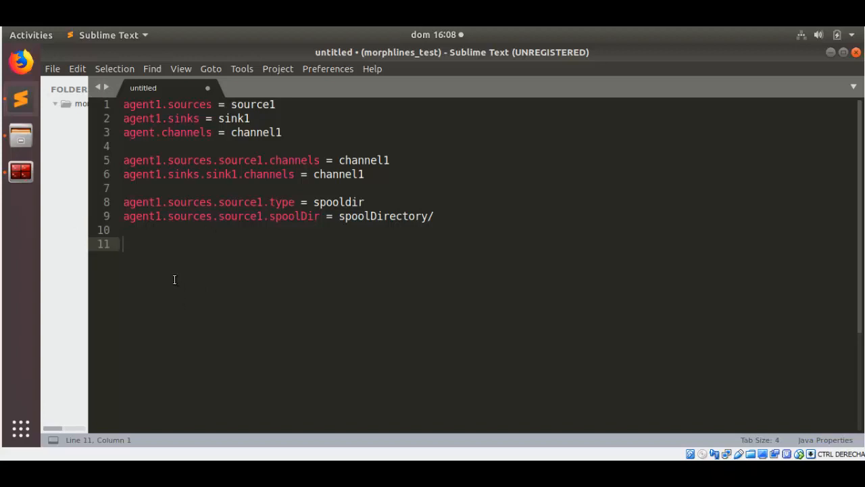
pyautogui.write('agent1')
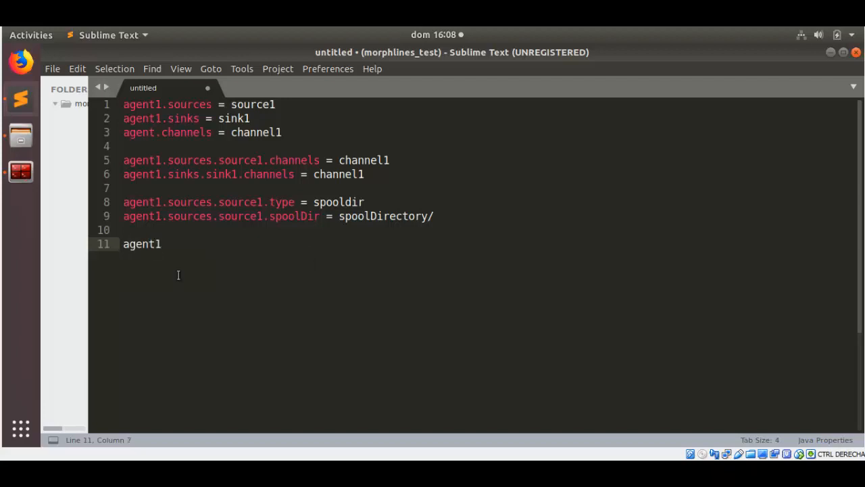
pyautogui.write('.channels.')
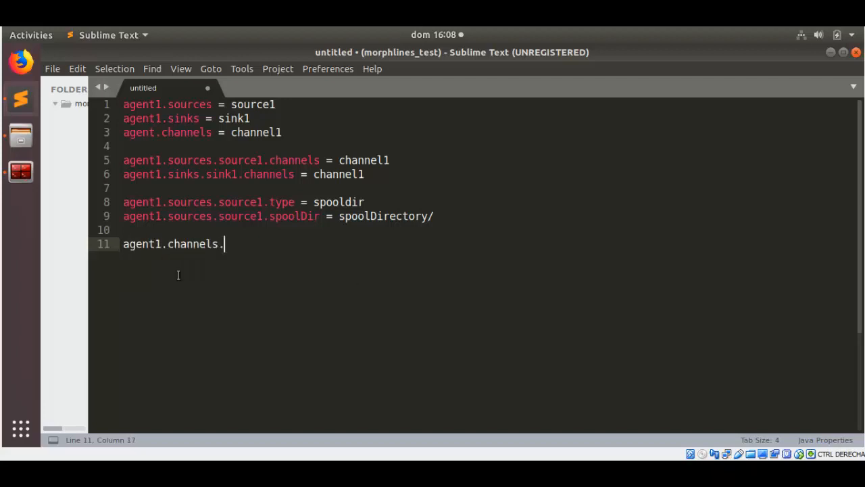
pyautogui.write('channel1')
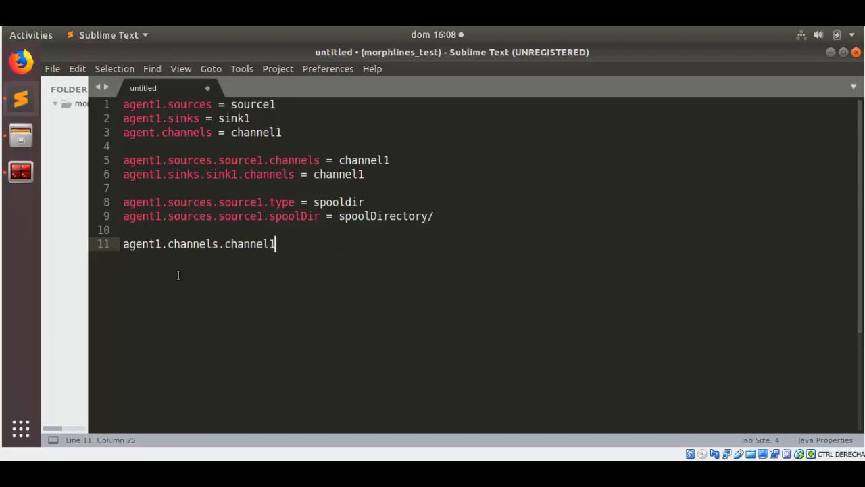
pyautogui.write('.t')
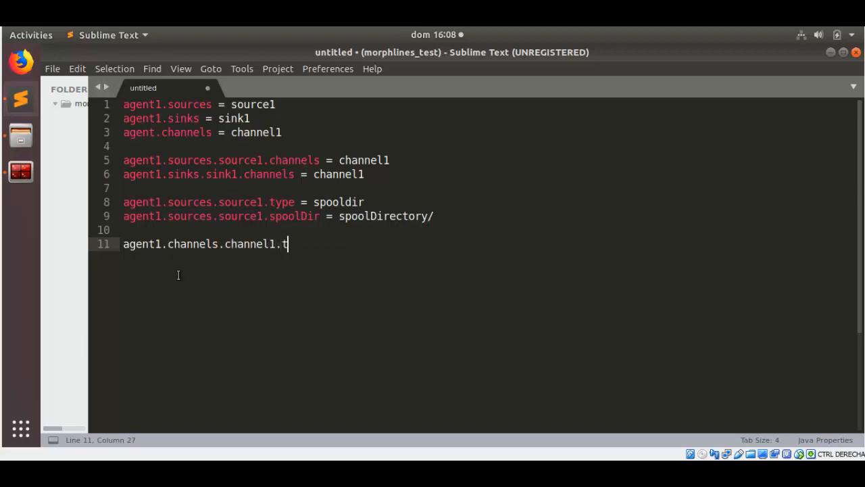
pyautogui.write('ype =')
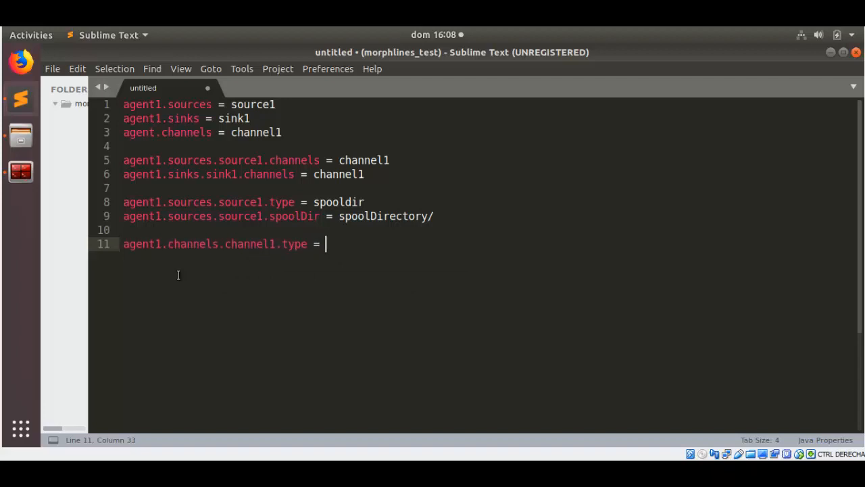
pyautogui.write('file')
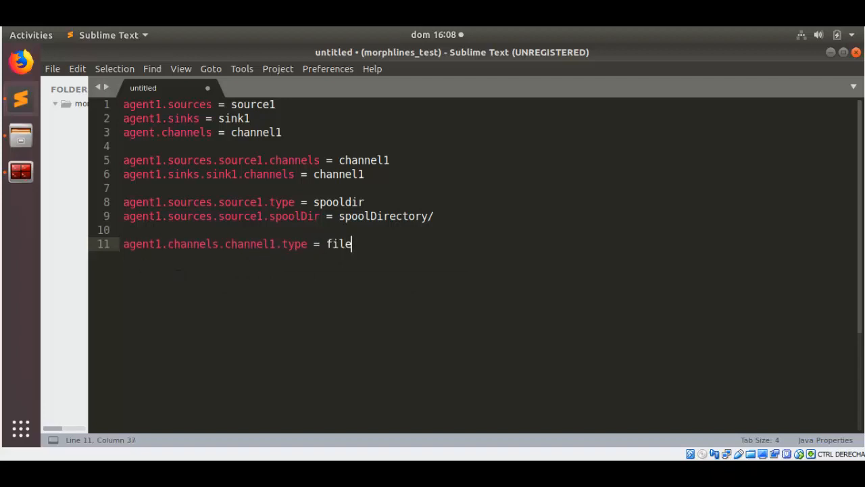
pyautogui.moveTo(264, 255)
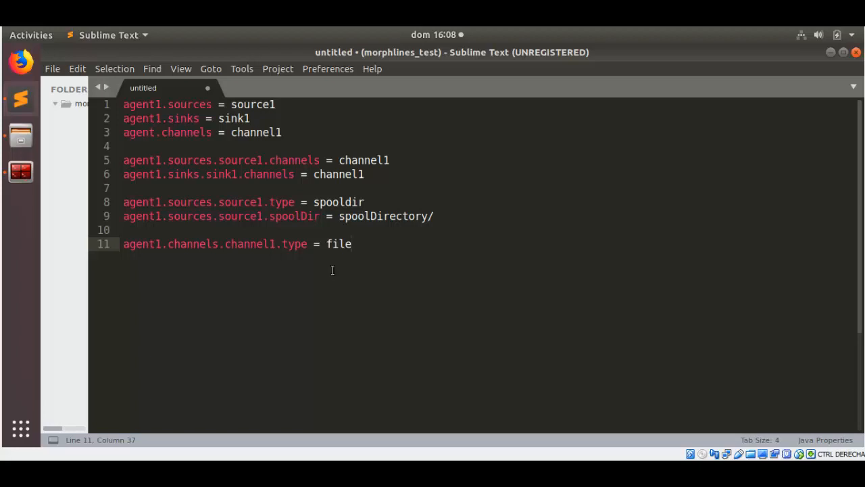
pyautogui.moveTo(248, 244)
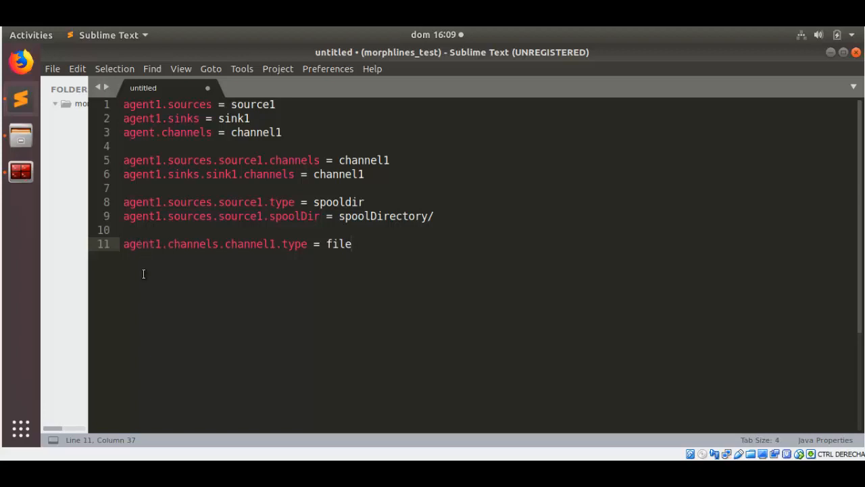
pyautogui.moveTo(154, 263)
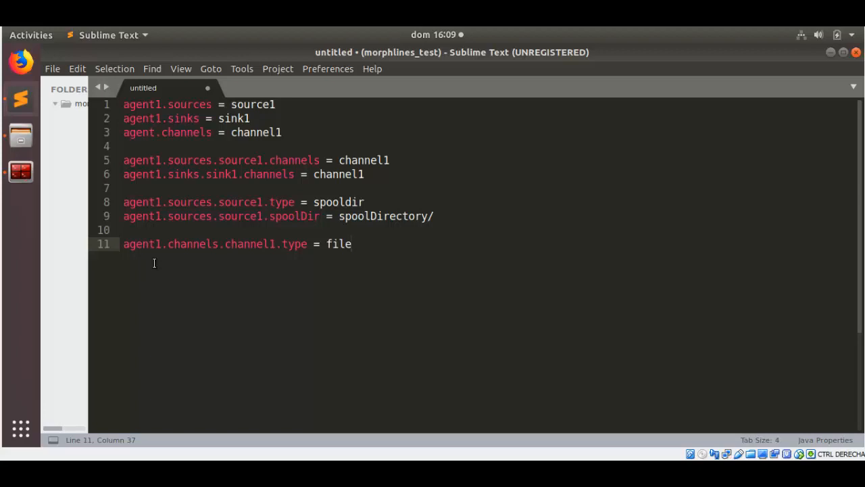
# Write agent1.sinks.sink1.type = logger on line 12 below the channel type.
pyautogui.press('Return')
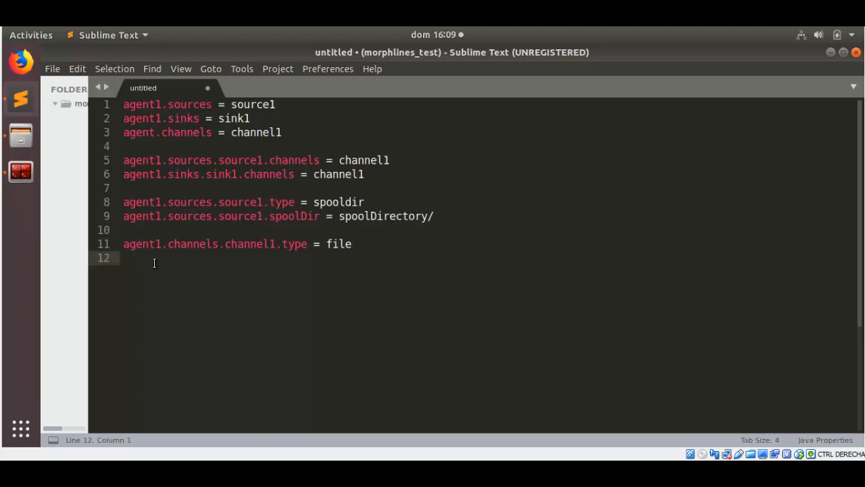
pyautogui.write('aget')
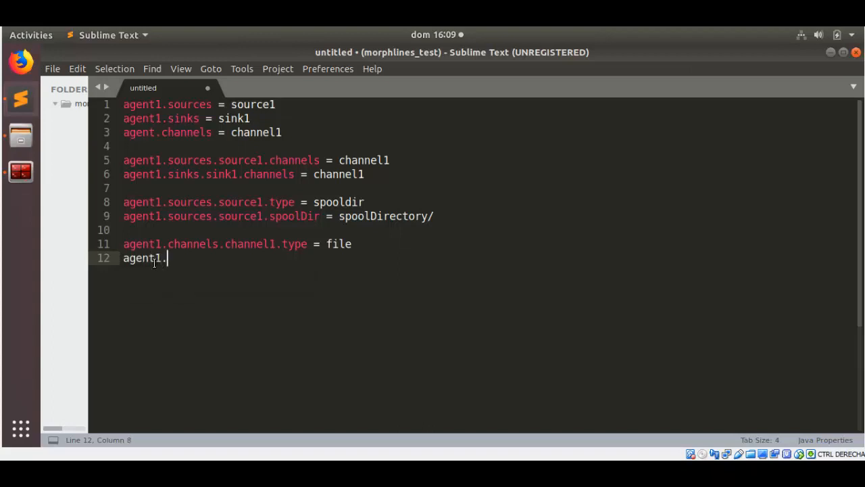
pyautogui.write('sinks')
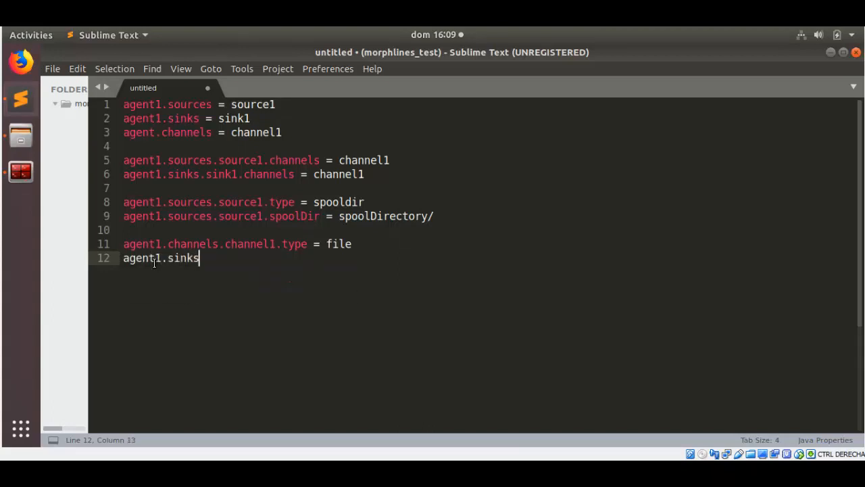
pyautogui.write('.sink1')
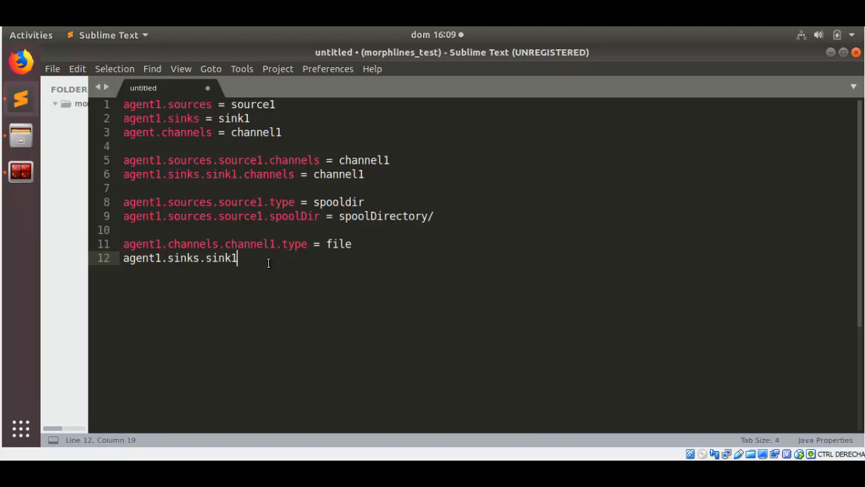
pyautogui.write('.type = lo')
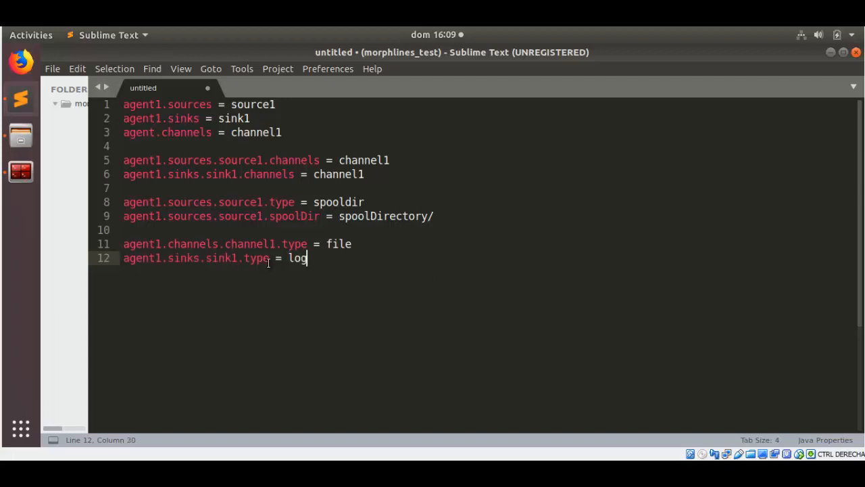
pyautogui.write('ger')
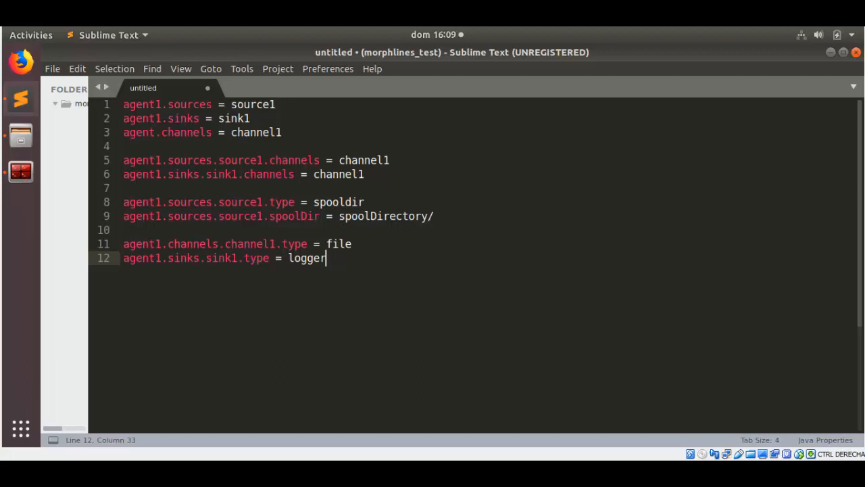
pyautogui.moveTo(292, 376)
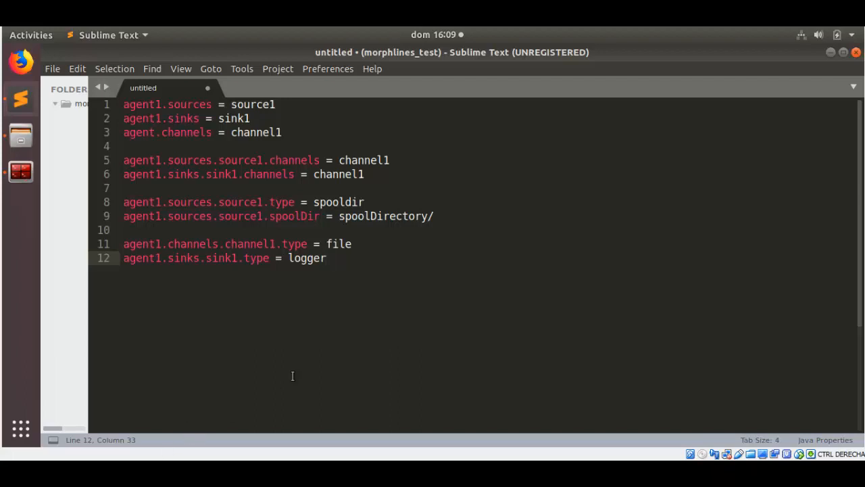
pyautogui.moveTo(302, 311)
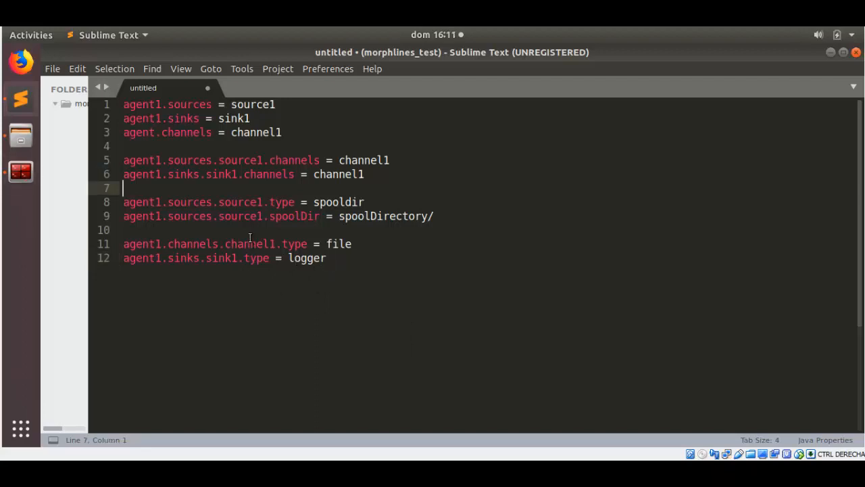
# Save the file as spoolDirExample.properties in FlumeTutorials, replacing the existing file.
pyautogui.click(250, 243)
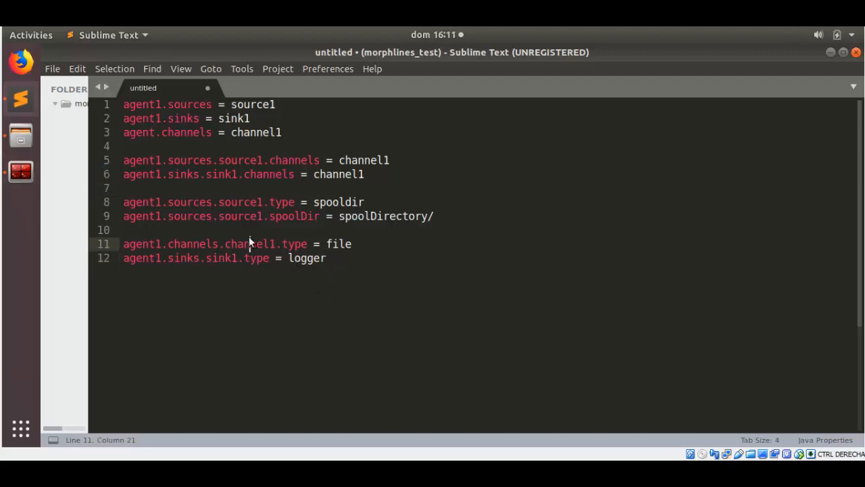
pyautogui.press('ctrl+s')
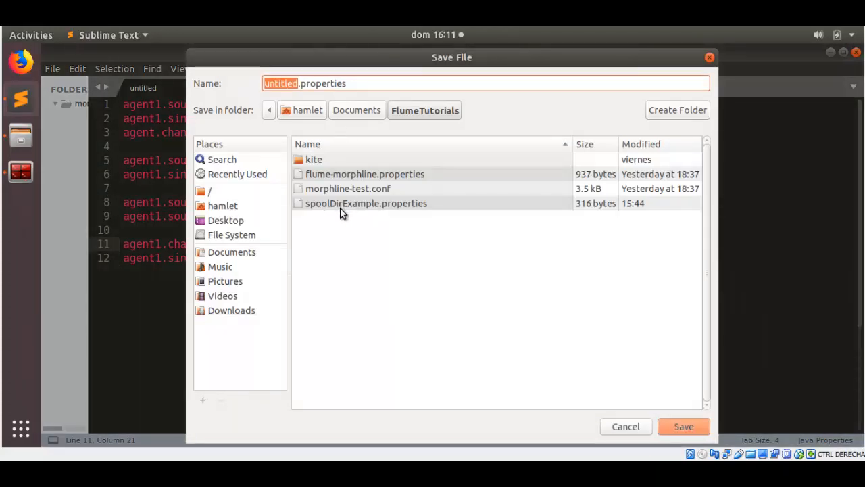
pyautogui.moveTo(347, 208)
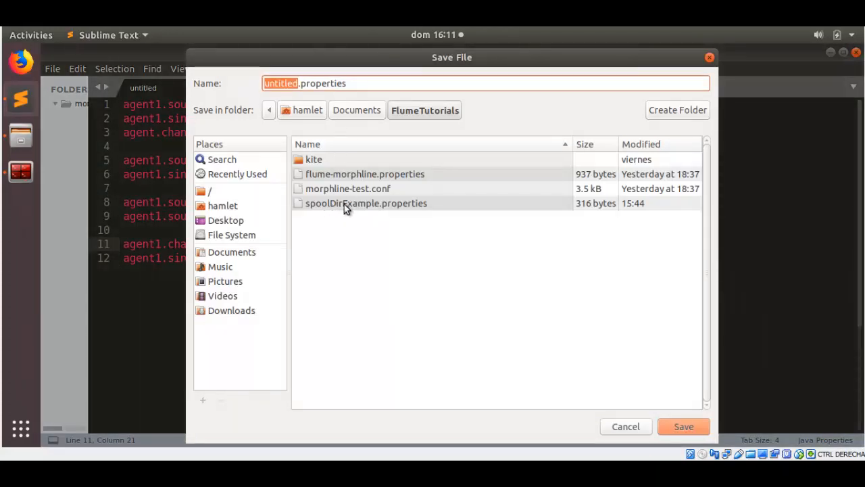
pyautogui.click(366, 203)
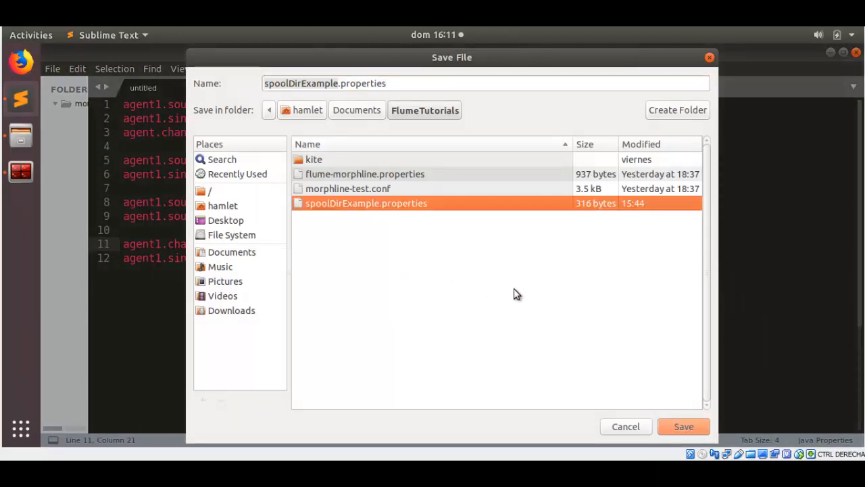
pyautogui.click(683, 426)
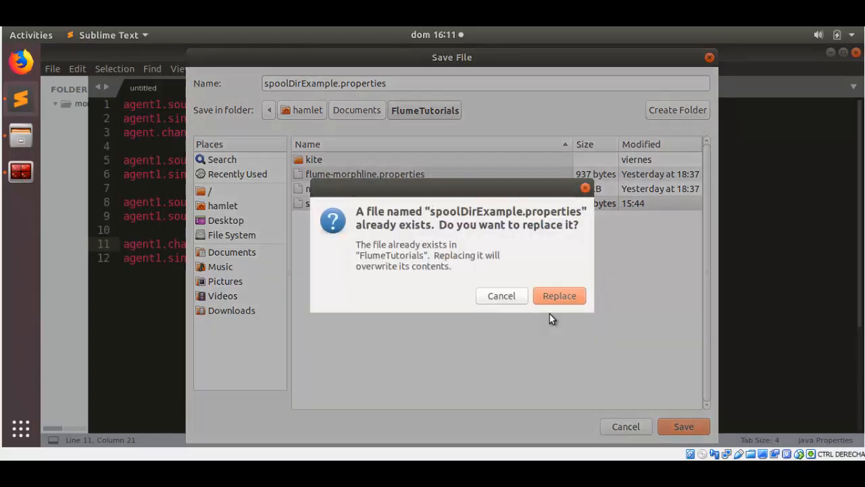
pyautogui.click(559, 296)
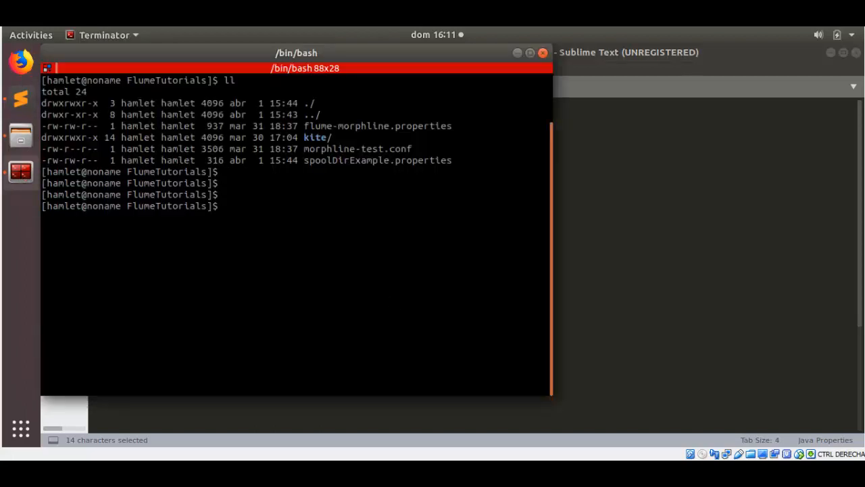
# Confirm the path with pwd and run mkdir spoolDirectory in FlumeTutorials.
pyautogui.write('pwd')
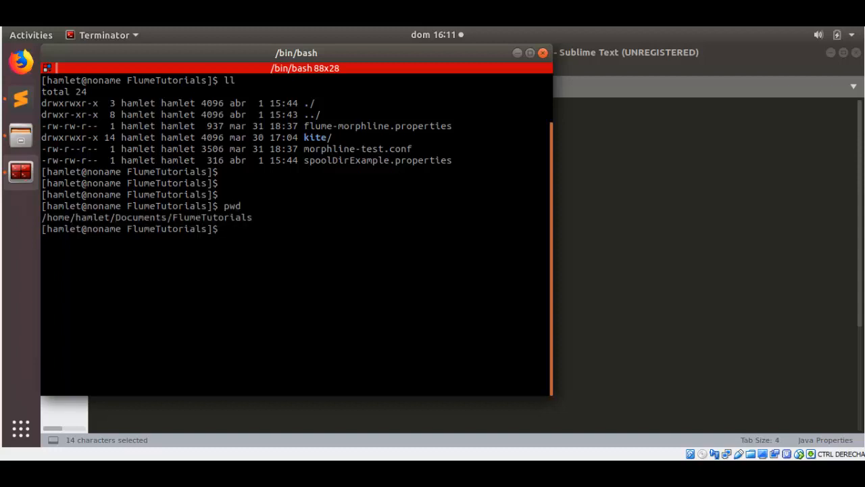
pyautogui.write('mkdir')
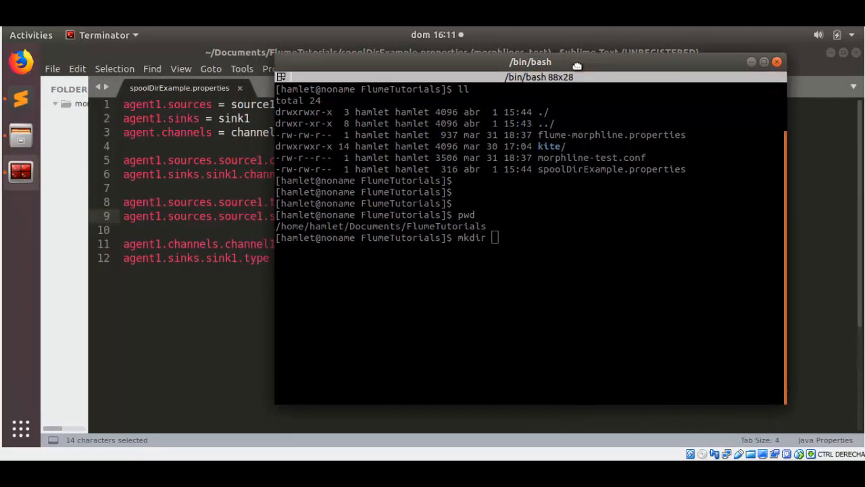
pyautogui.click(530, 76)
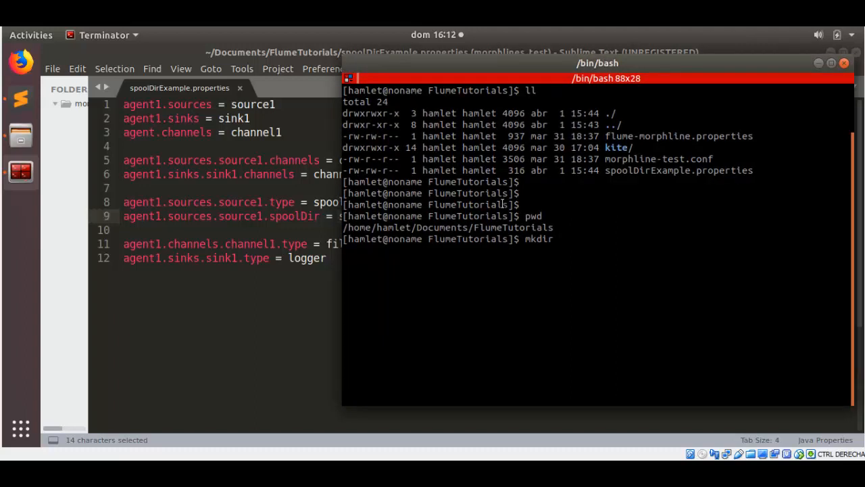
pyautogui.write('spoold')
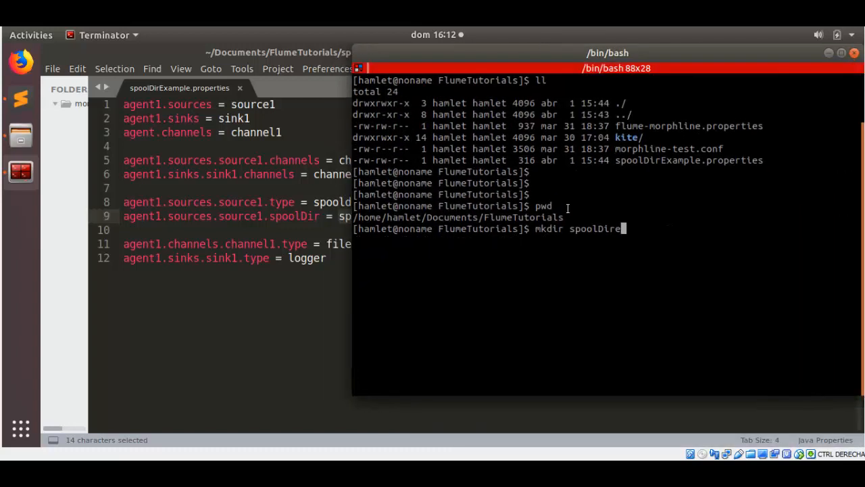
pyautogui.write('ctory')
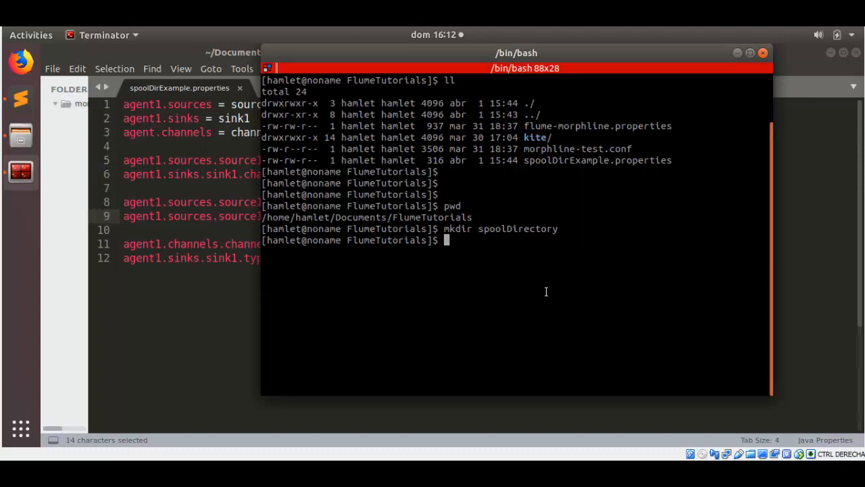
pyautogui.moveTo(252, 148)
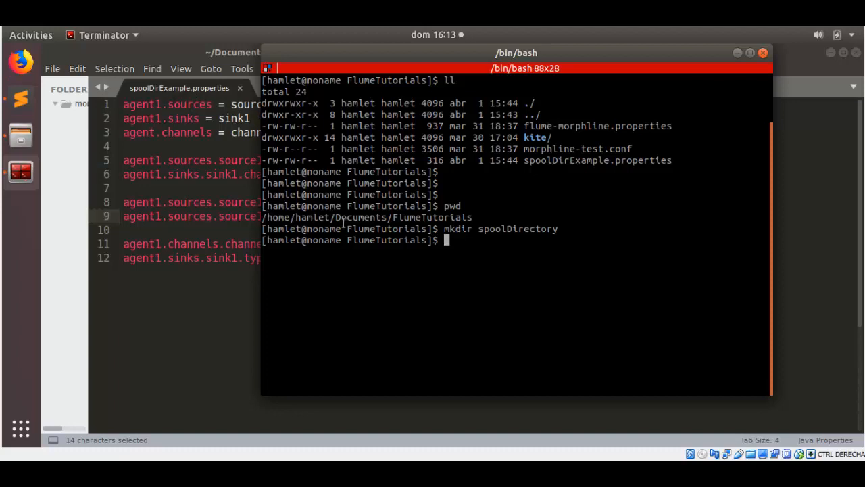
pyautogui.moveTo(498, 251)
pyautogui.write('ll')
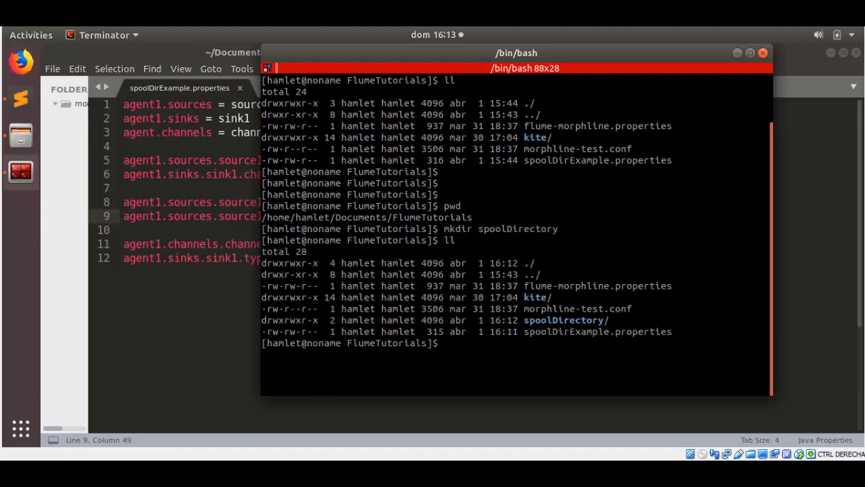
# Compose flume-ng agent --conf-file spoolDirExample.properties --name agent1.
pyautogui.write('flume-g')
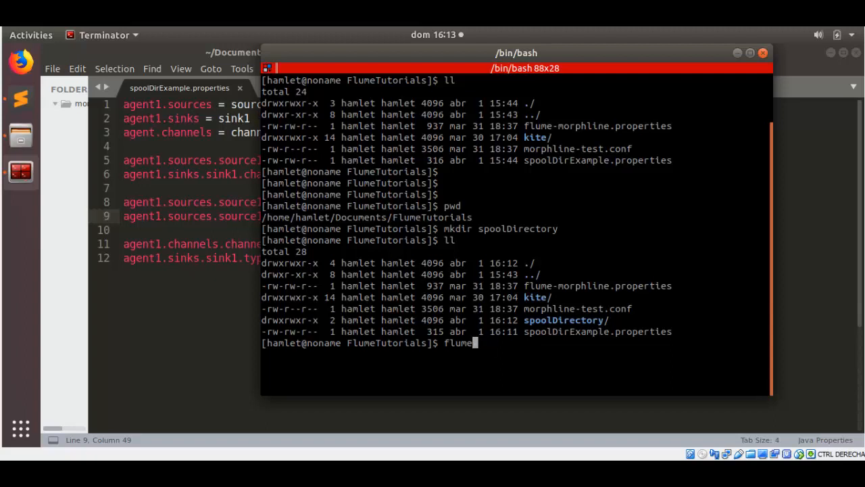
pyautogui.write('-ng')
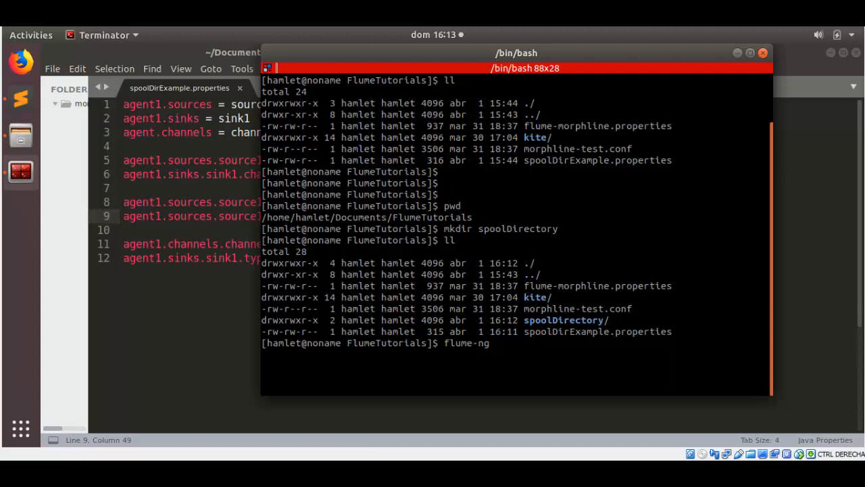
pyautogui.write('agent')
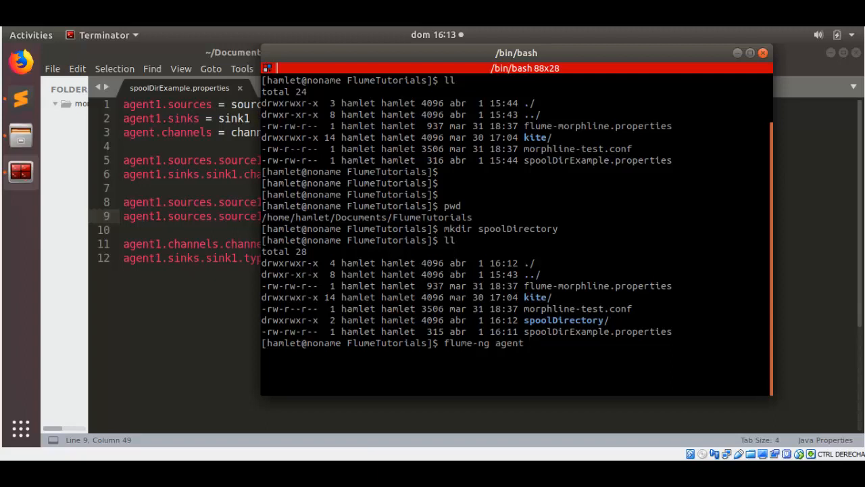
pyautogui.write('--conf-file')
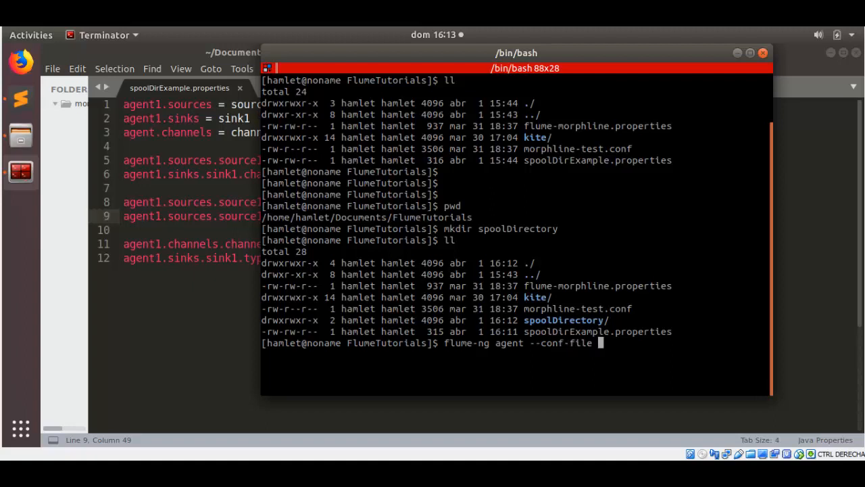
pyautogui.write('spoolDir')
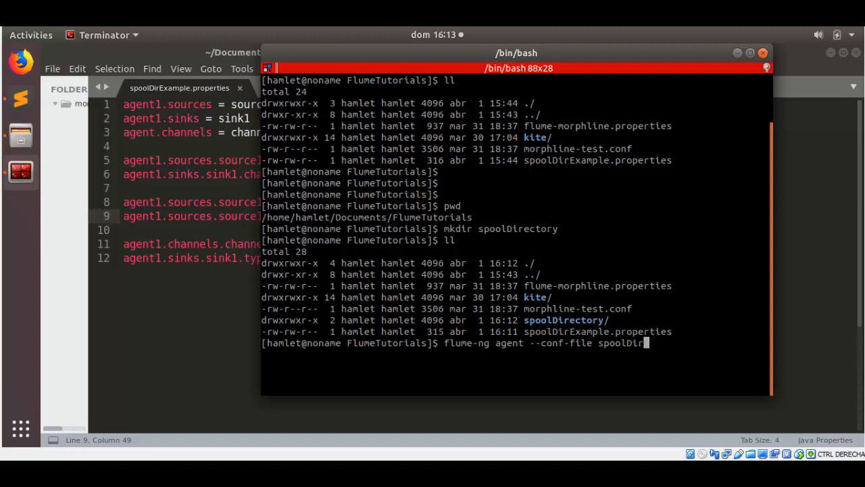
pyautogui.write('Example.properties')
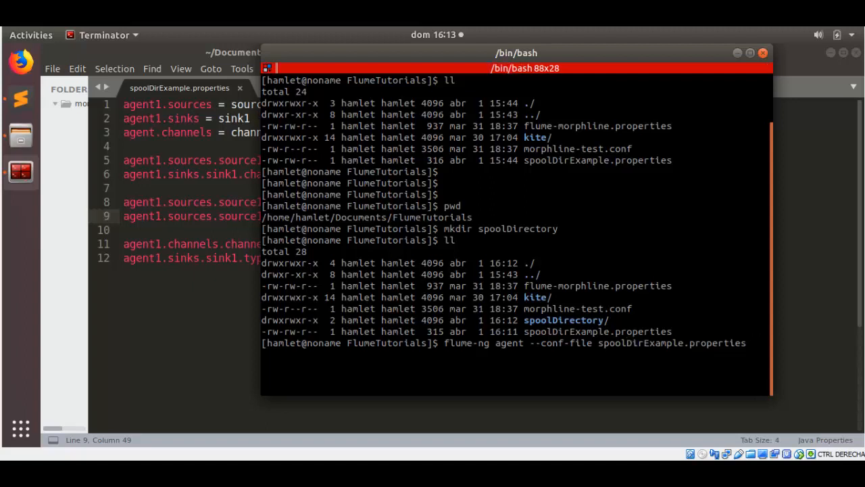
pyautogui.write('--n')
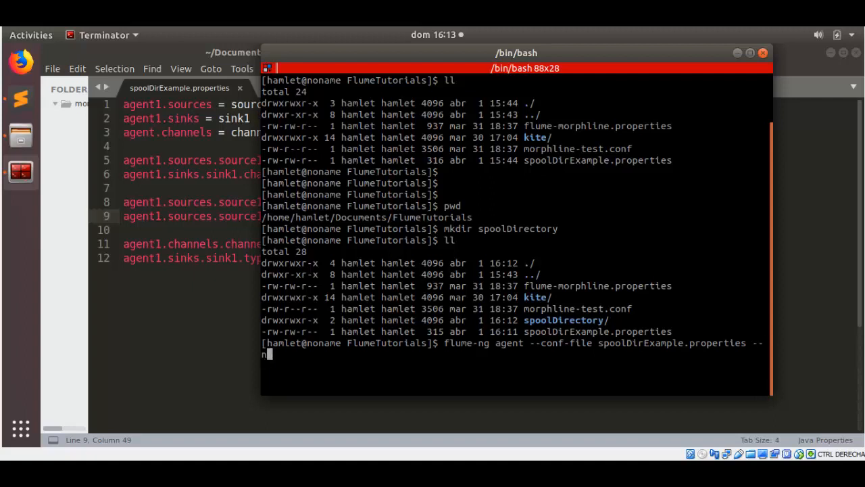
pyautogui.write('ame')
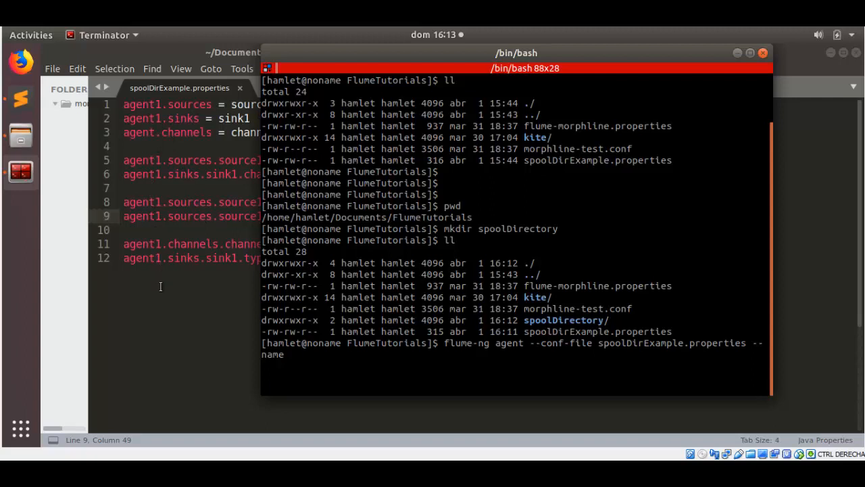
pyautogui.write('ag')
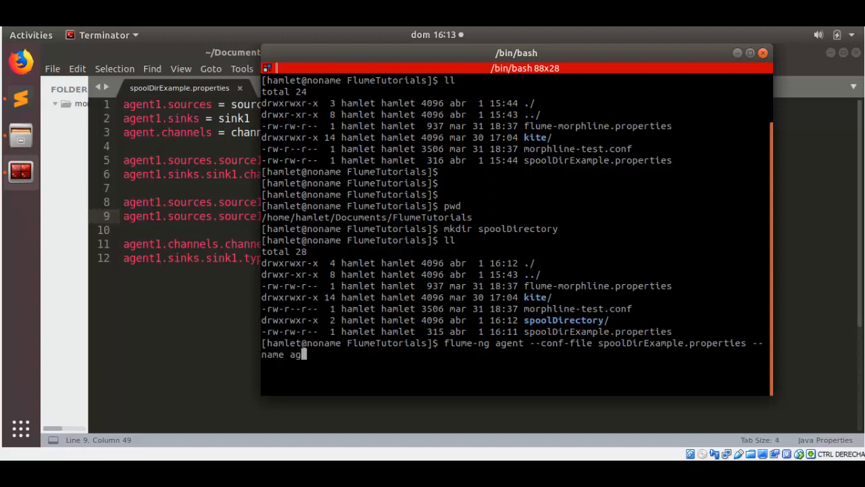
pyautogui.write('ent1')
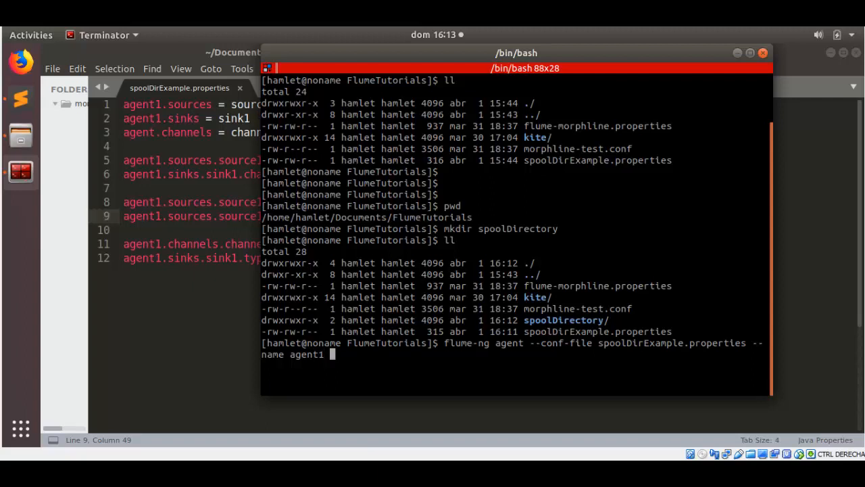
# Append -Dflume.root.logger=INFO,console and launch the agent.
pyautogui.write('-')
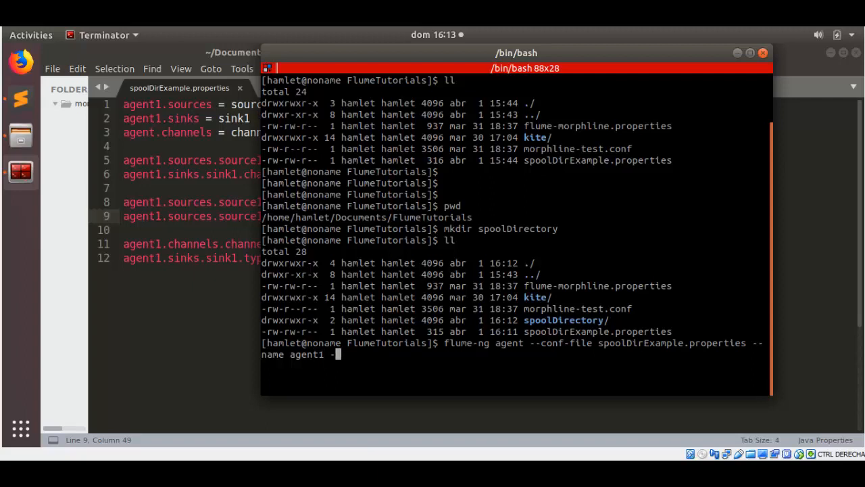
pyautogui.write('flu')
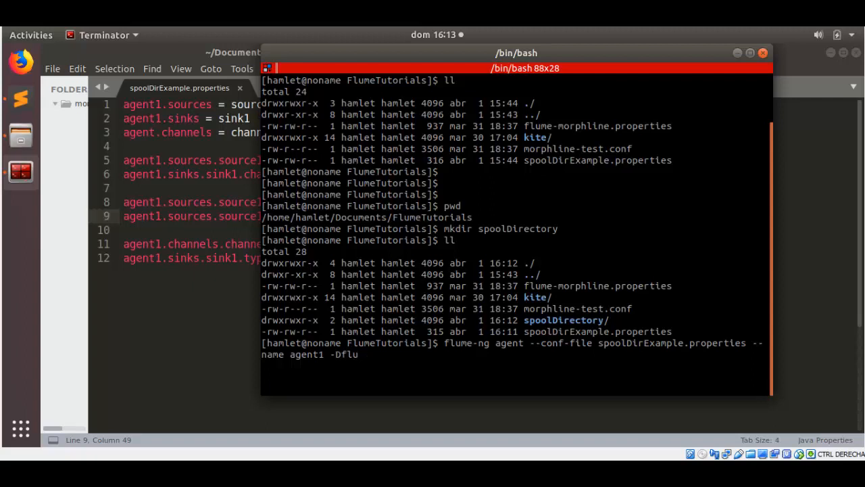
pyautogui.write('me')
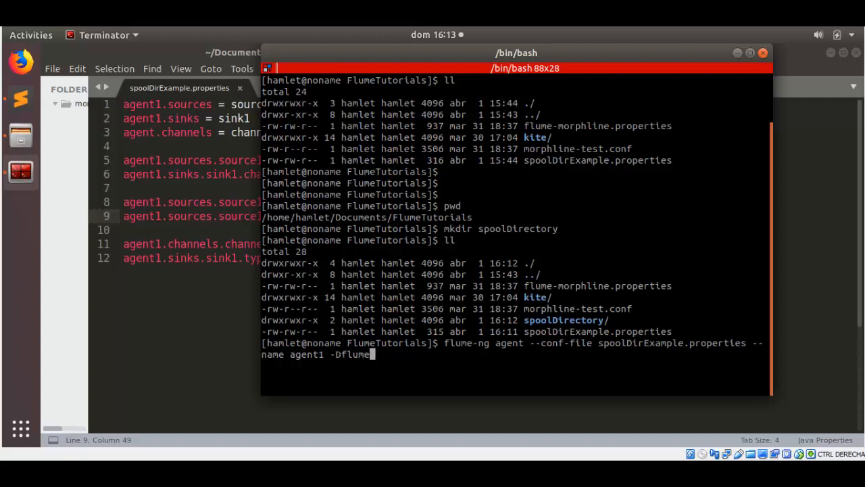
pyautogui.write('.root')
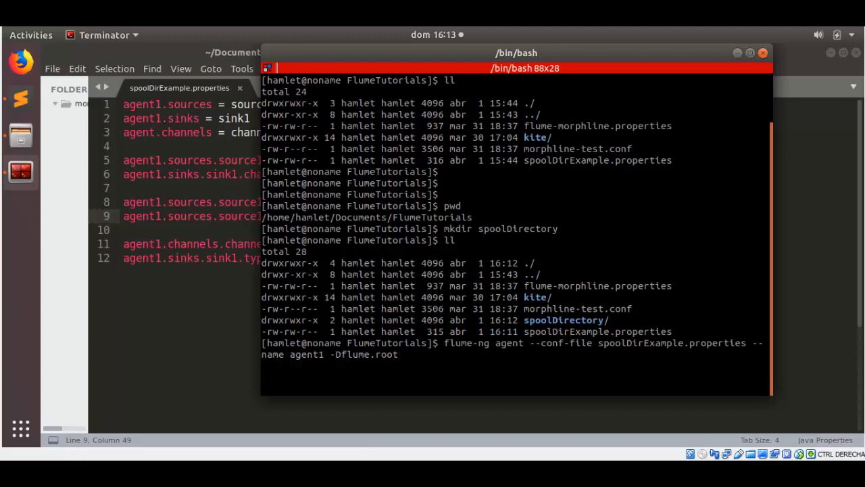
pyautogui.write('logger')
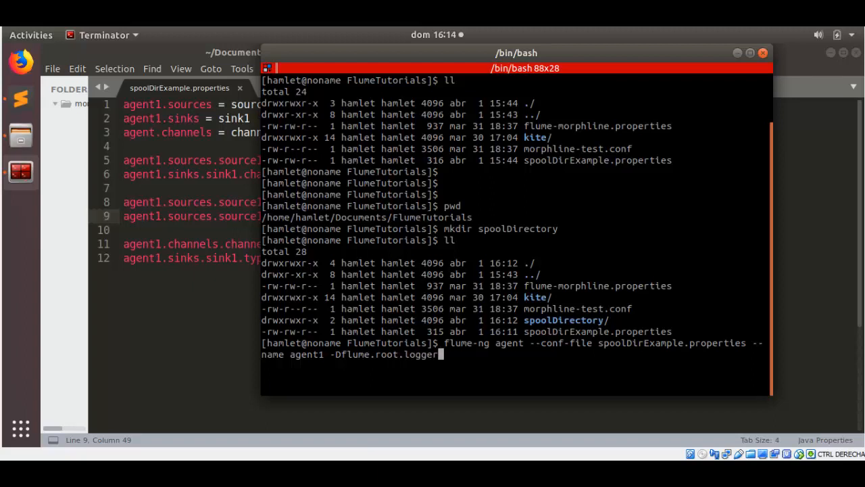
pyautogui.write('=')
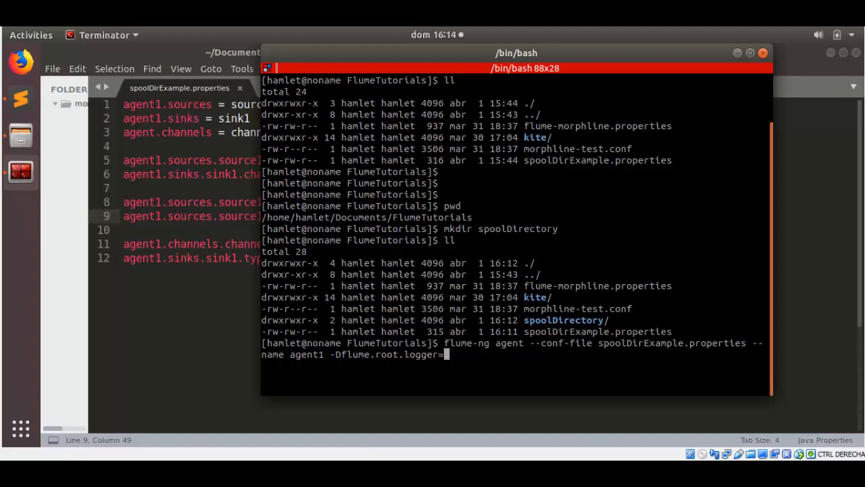
pyautogui.write('INFO')
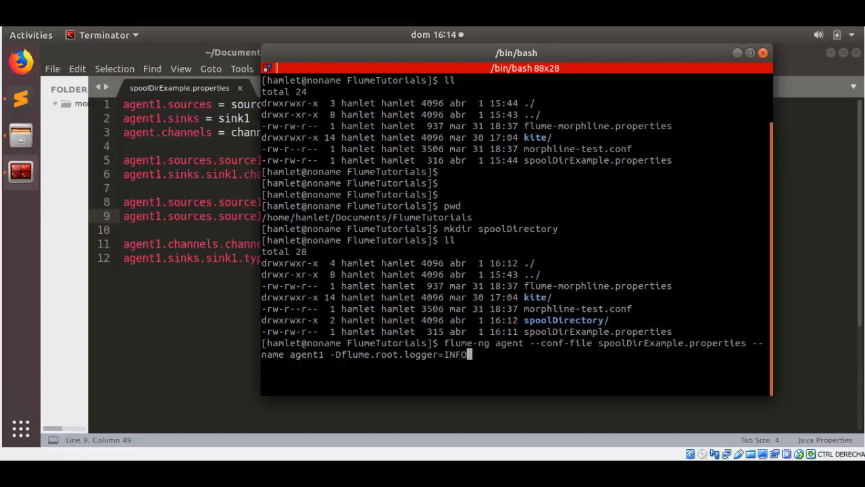
pyautogui.write(',console')
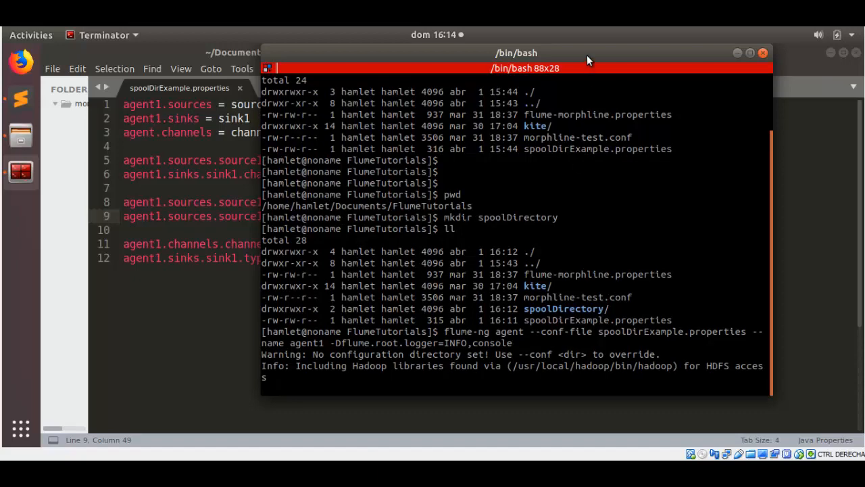
# Maximize the terminal and highlight the WARN line about the agent having no valid channels.
pyautogui.click(749, 53)
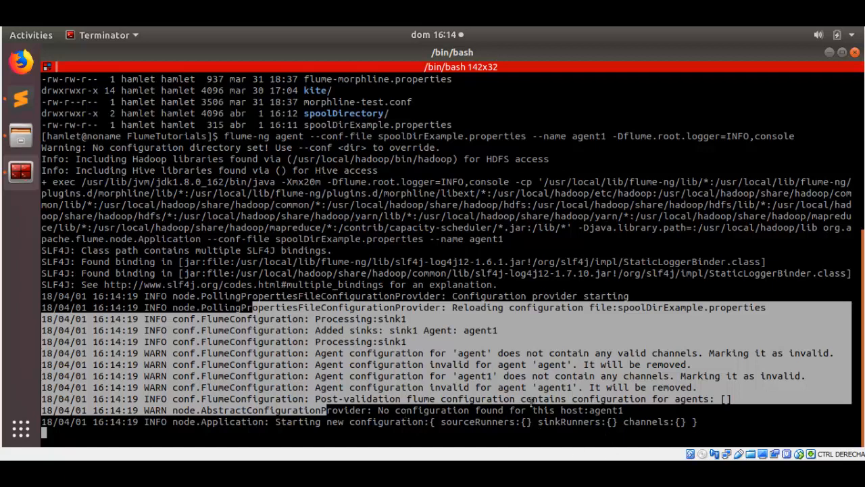
pyautogui.moveTo(471, 361)
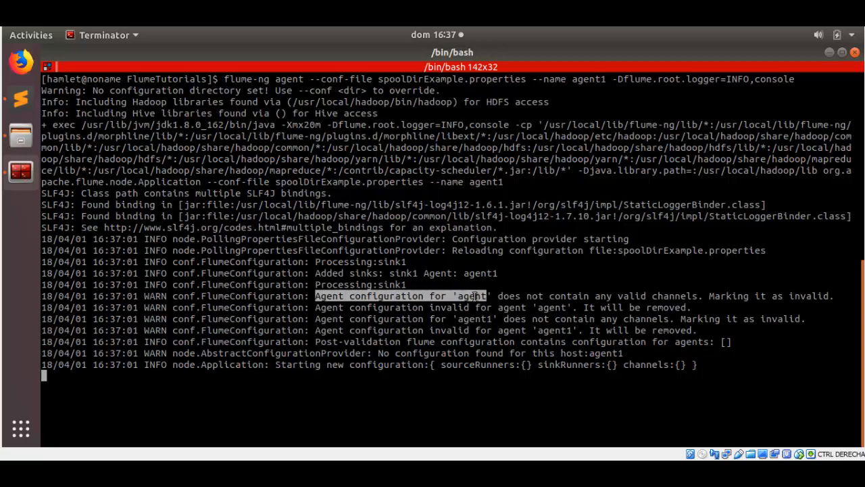
pyautogui.moveTo(477, 295); pyautogui.dragTo(588, 295)
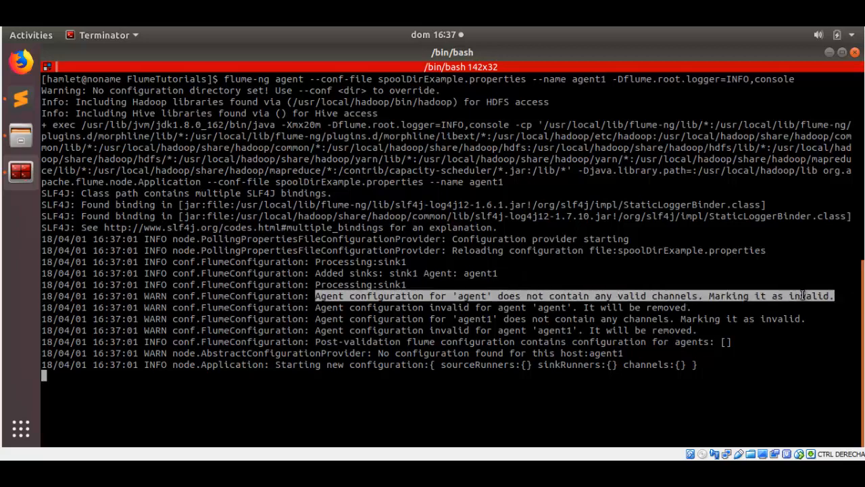
pyautogui.moveTo(22, 100)
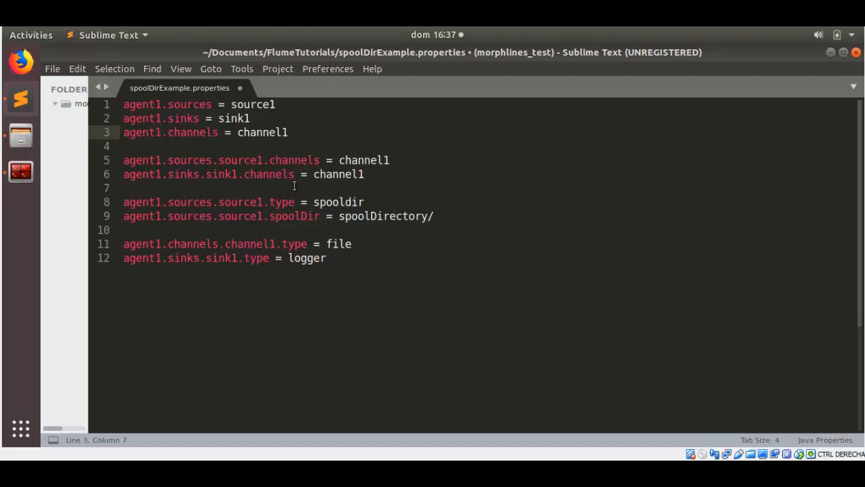
# Correct line 6 to agent1.sinks.sink1.channel (singular) and save spoolDirExample.properties.
pyautogui.doubleClick(269, 174)
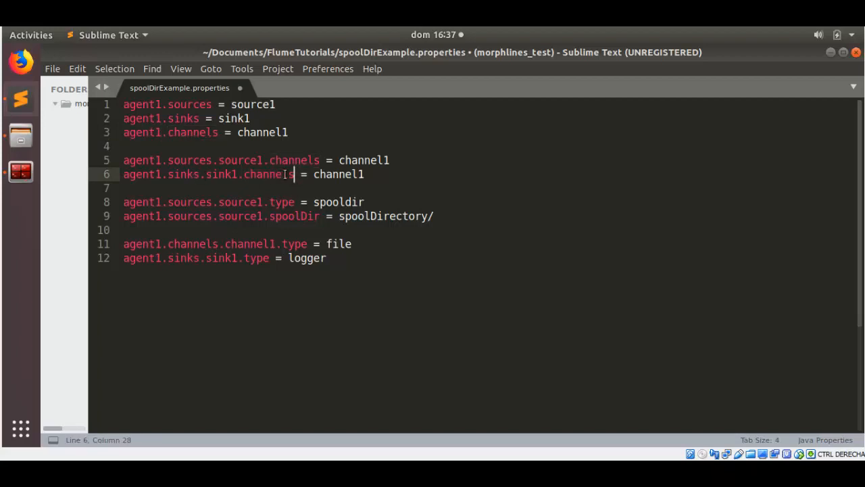
pyautogui.press('Backspace')
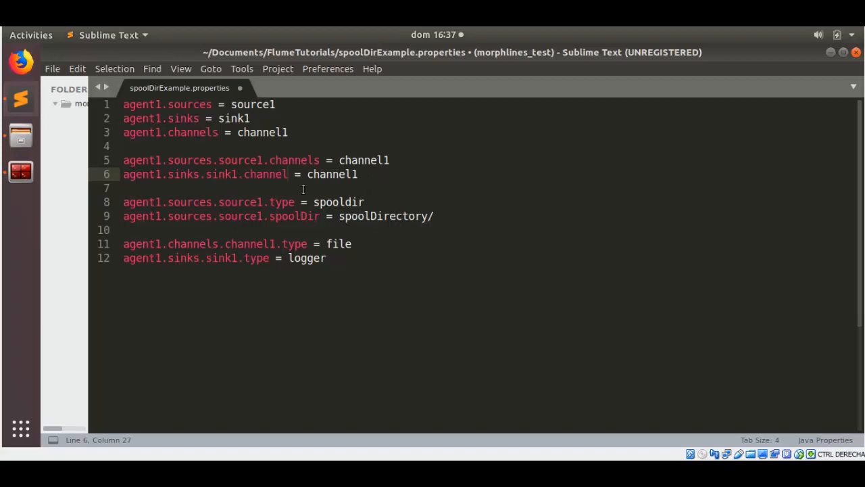
pyautogui.moveTo(245, 174)
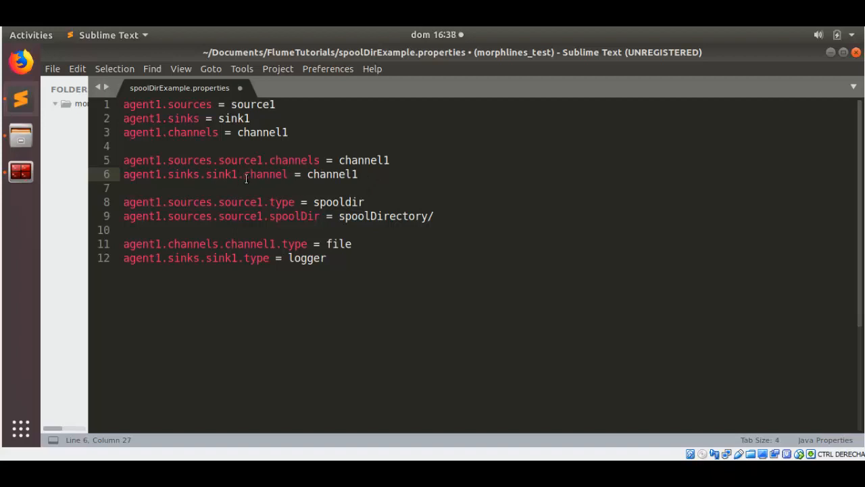
pyautogui.press('ctrl+s')
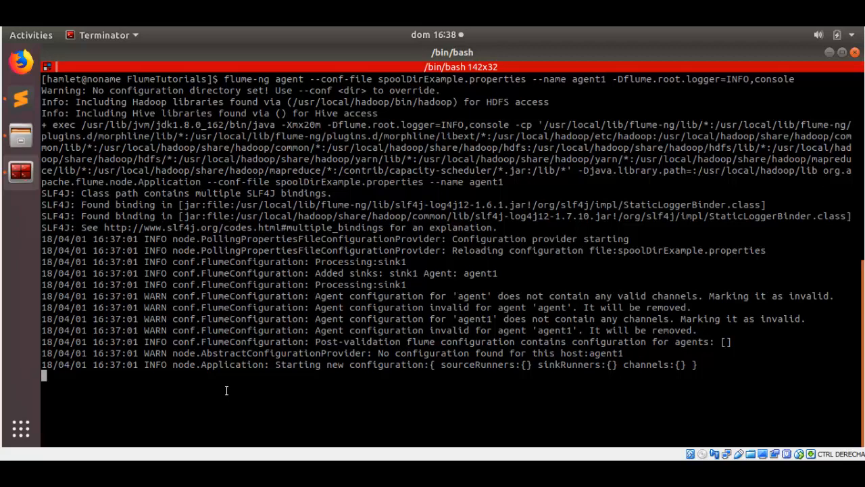
pyautogui.moveTo(328, 364)
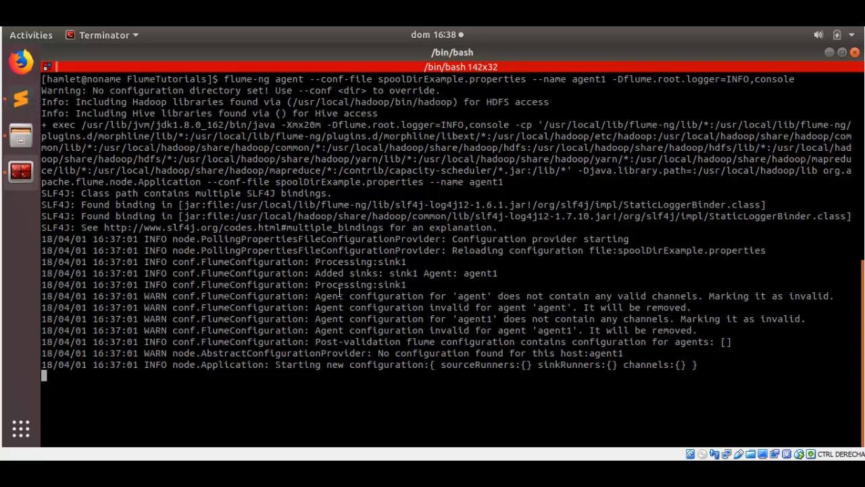
# Recall and rerun the flume-ng agent command so source1 starts watching spoolDirectory.
pyautogui.click(21, 171)
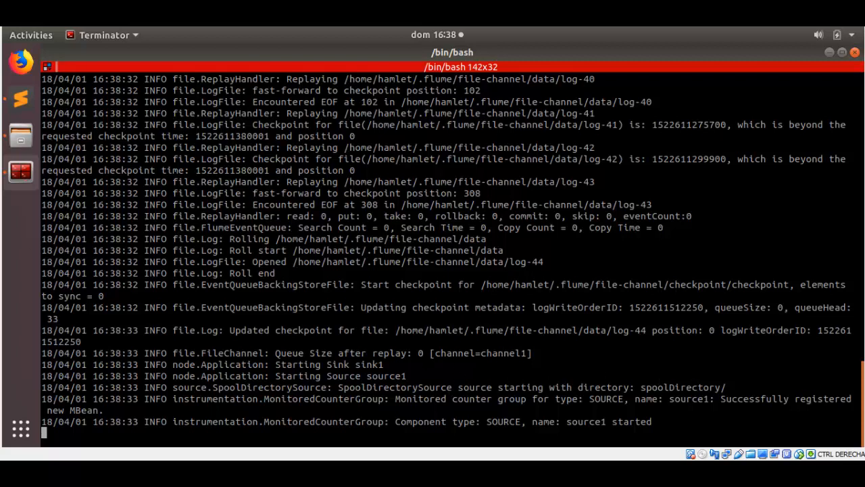
# Start a second shell beside the running agent and change into spoolDirectory.
pyautogui.rightClick(439, 308)
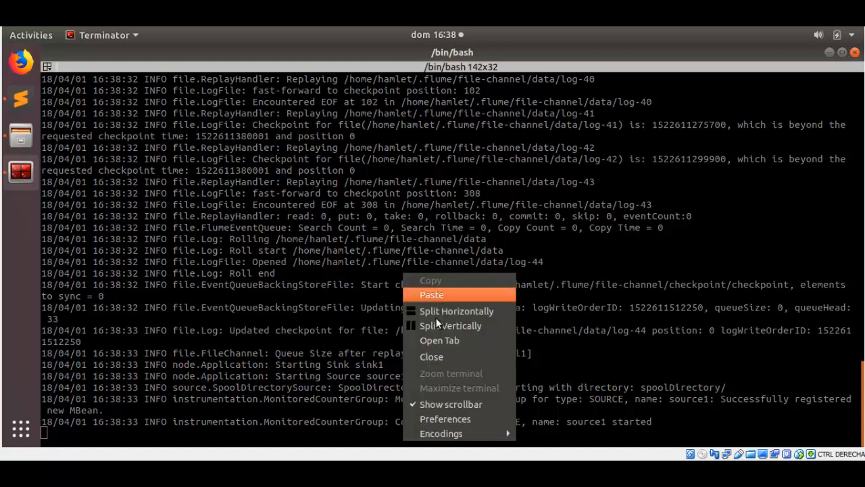
pyautogui.click(451, 325)
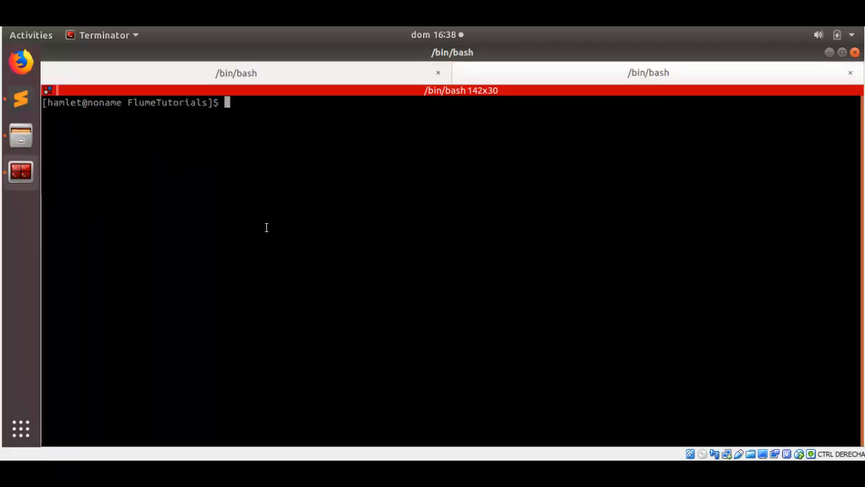
pyautogui.write('cd S')
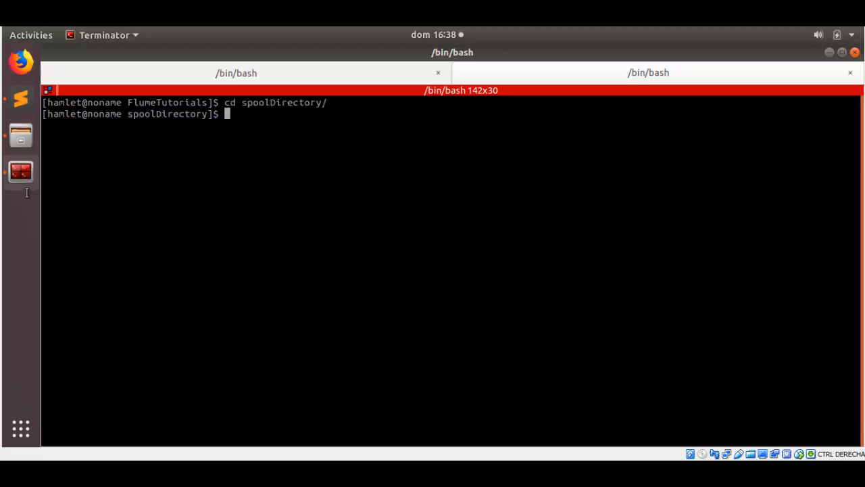
pyautogui.moveTo(298, 195)
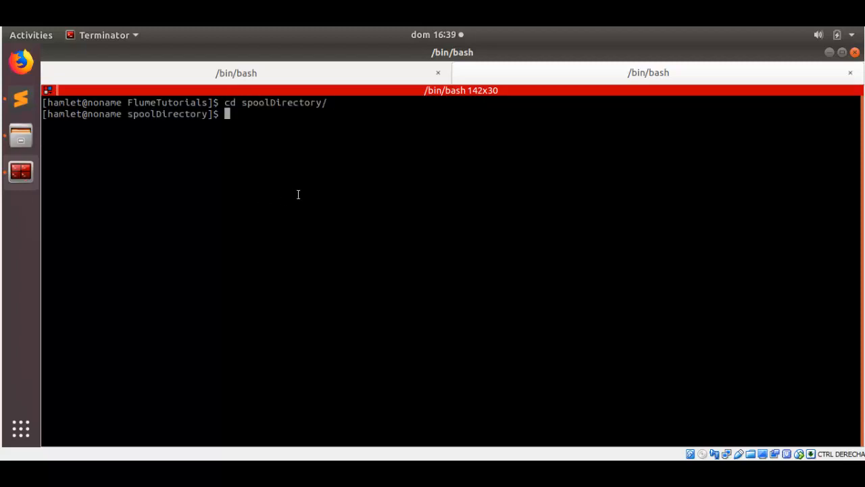
pyautogui.moveTo(383, 138)
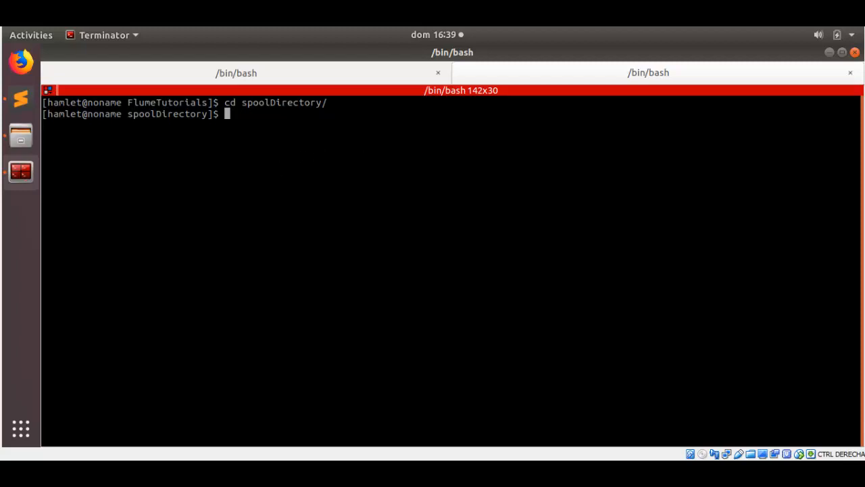
# Write "Flume spooldir testing" into a hidden .file1.txt with echo.
pyautogui.write('echo "')
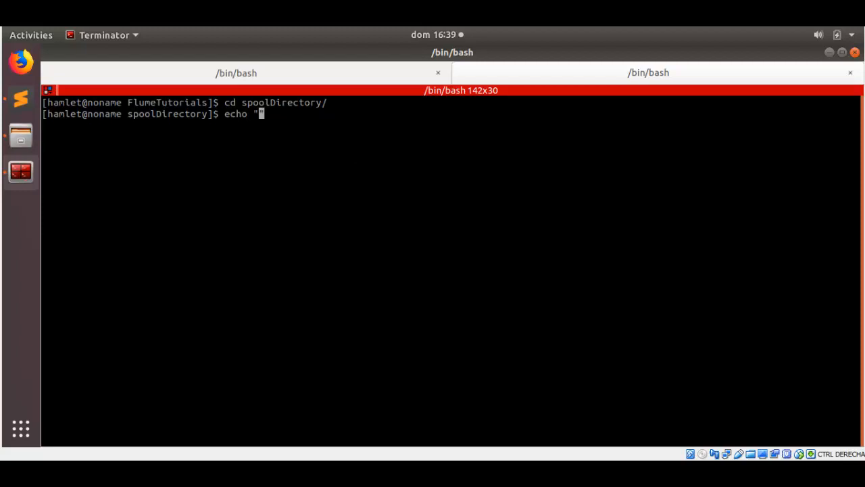
pyautogui.write('"')
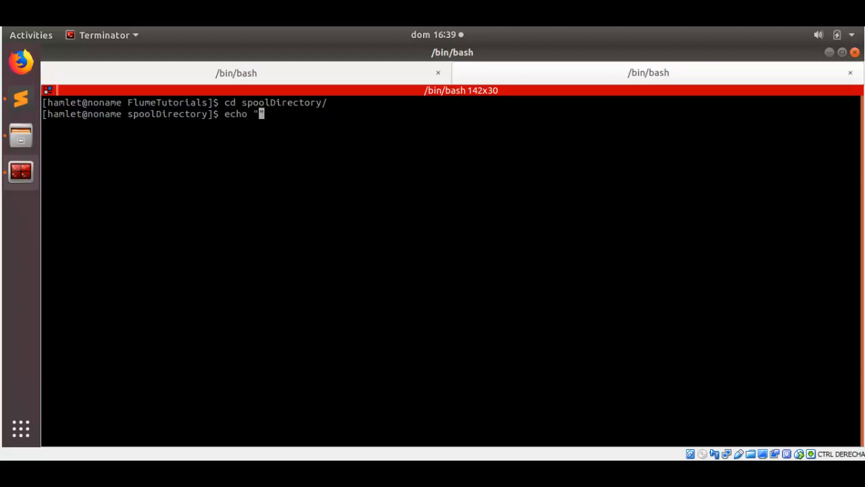
pyautogui.write('Flume sp')
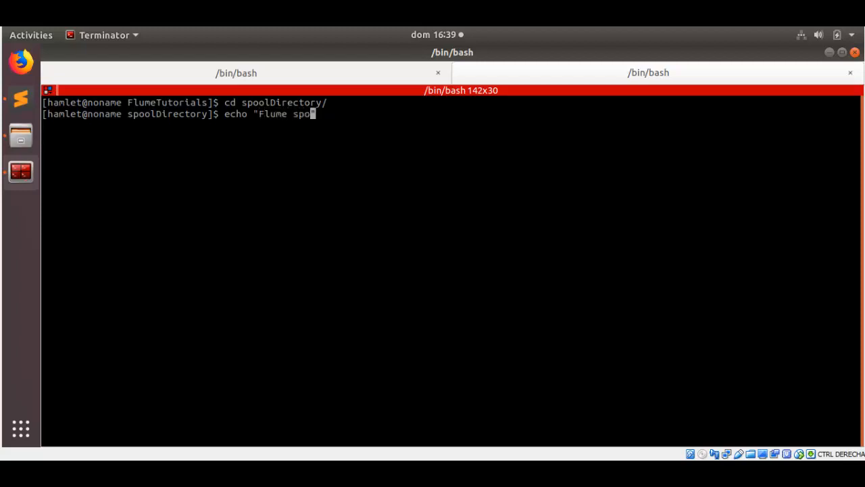
pyautogui.write('oldir te')
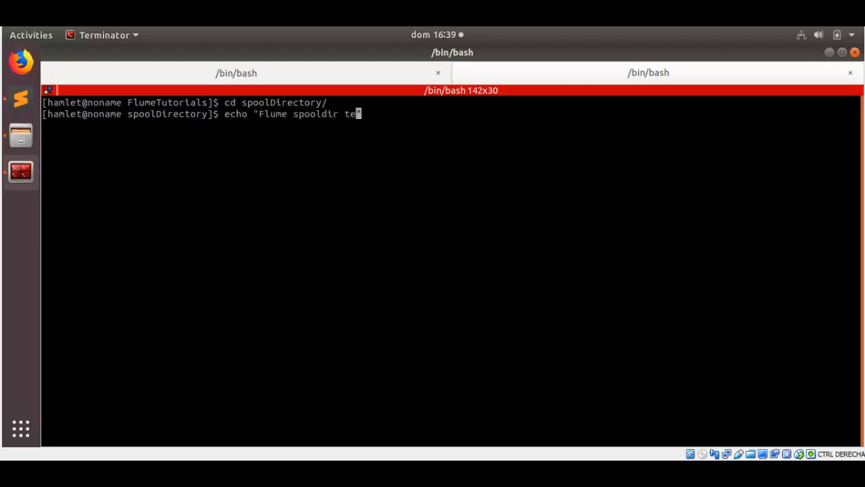
pyautogui.write('sting" >')
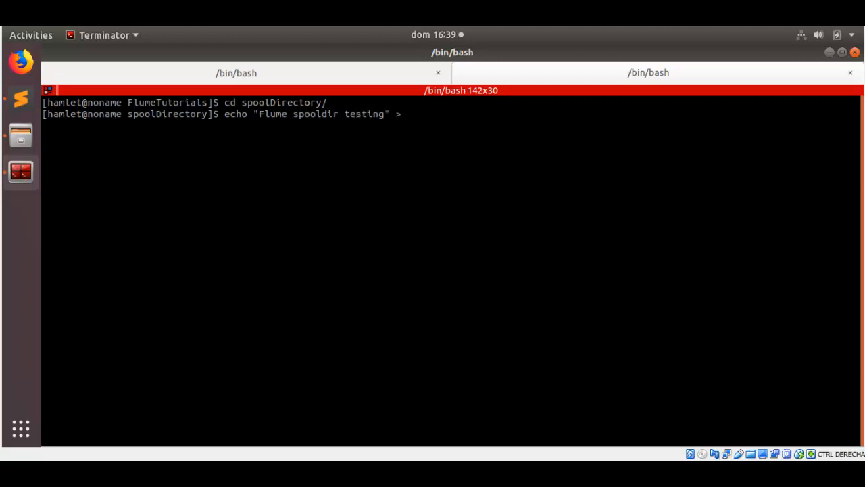
pyautogui.write('.file')
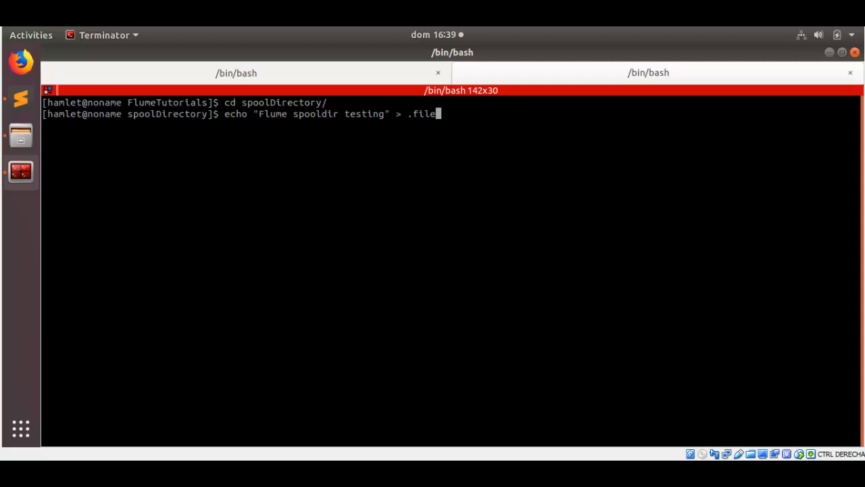
pyautogui.write('1.')
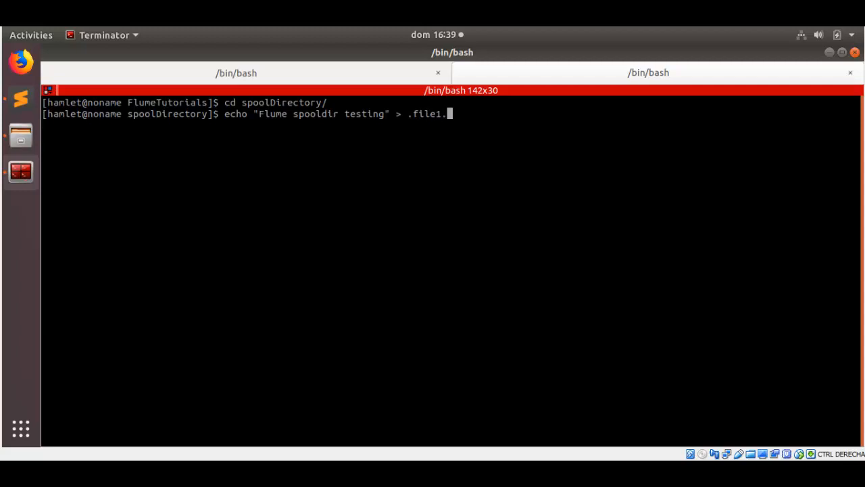
pyautogui.write('txt')
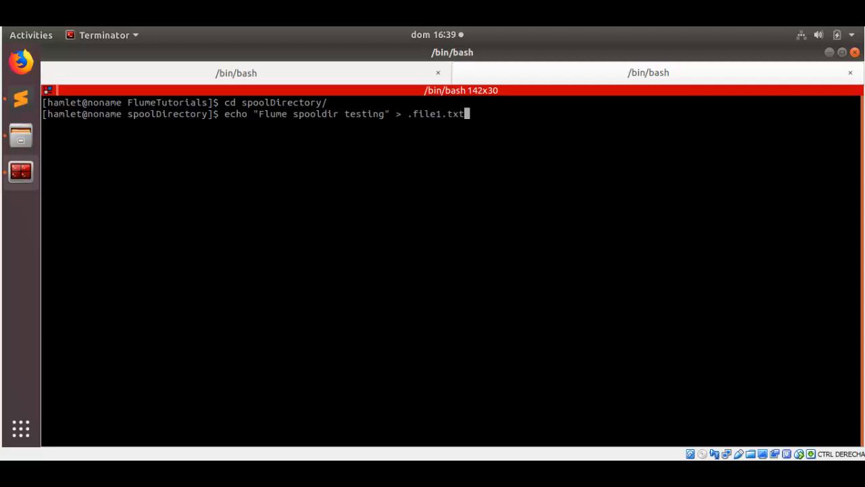
pyautogui.press('Return')
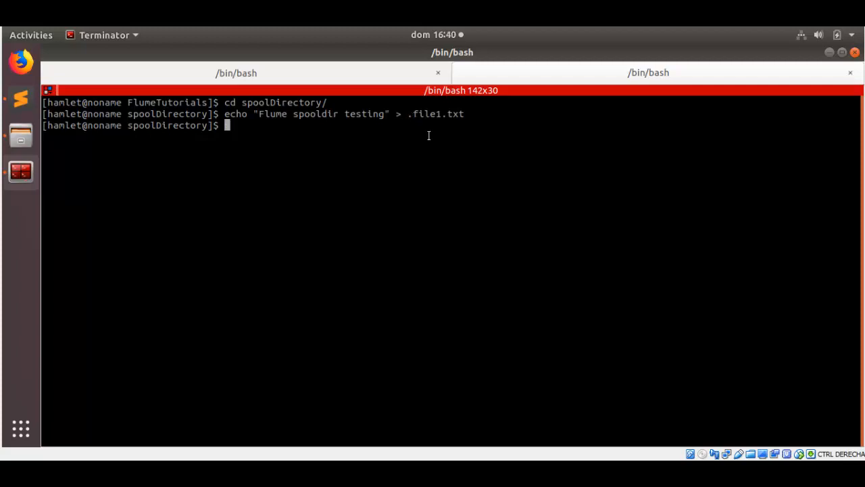
pyautogui.moveTo(429, 133)
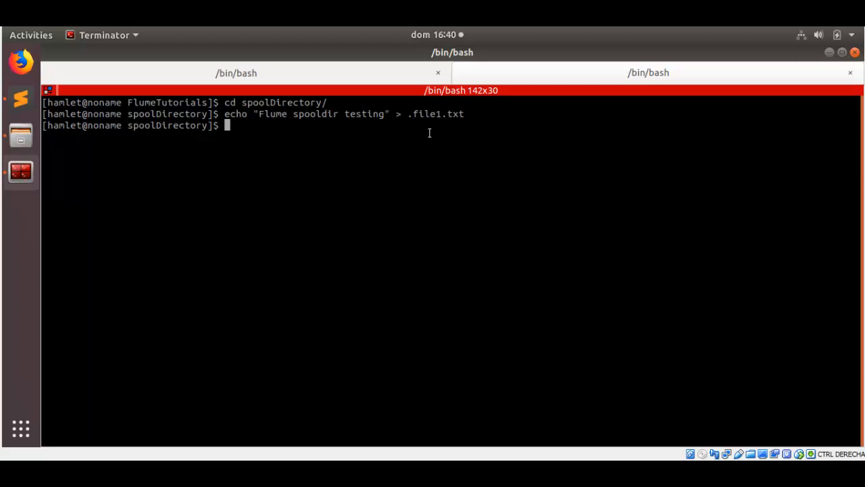
pyautogui.moveTo(408, 130)
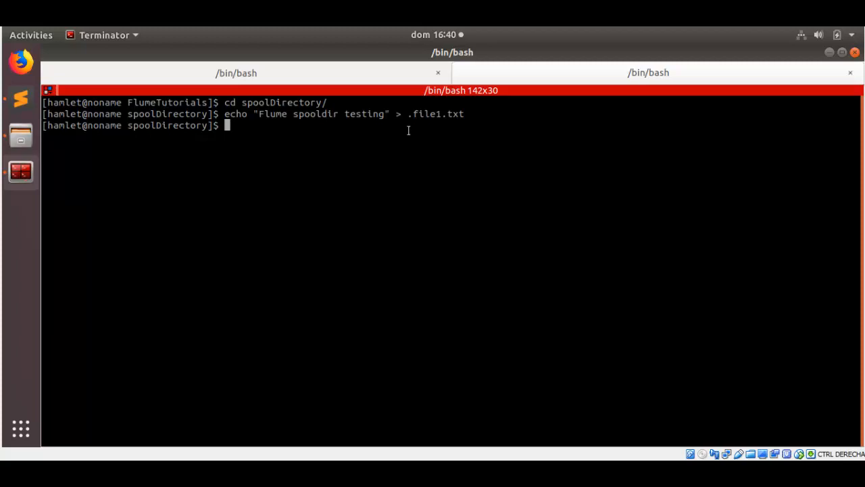
# Rename .file1.txt to file1.txt with mv so the spooling agent ingests it.
pyautogui.doubleClick(426, 113)
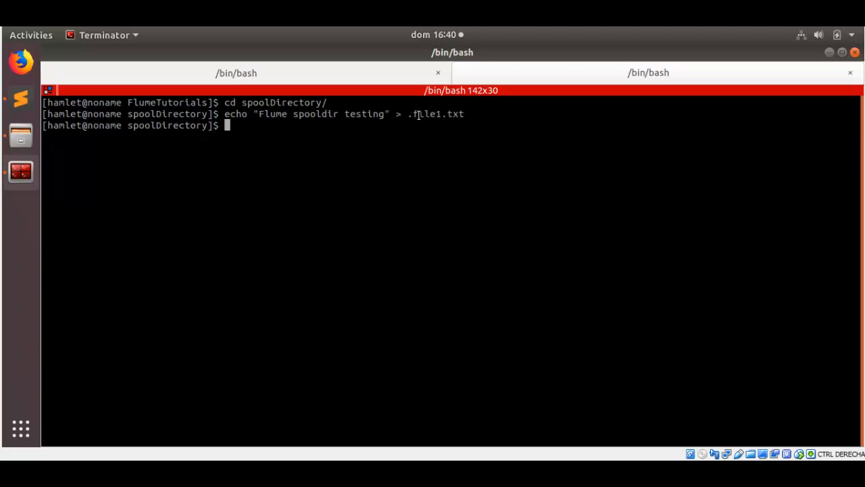
pyautogui.write('mv')
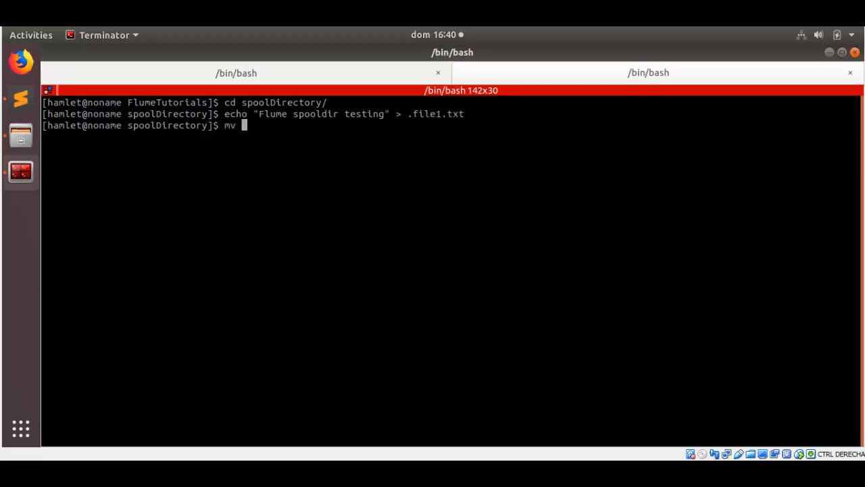
pyautogui.write('.file1.txt')
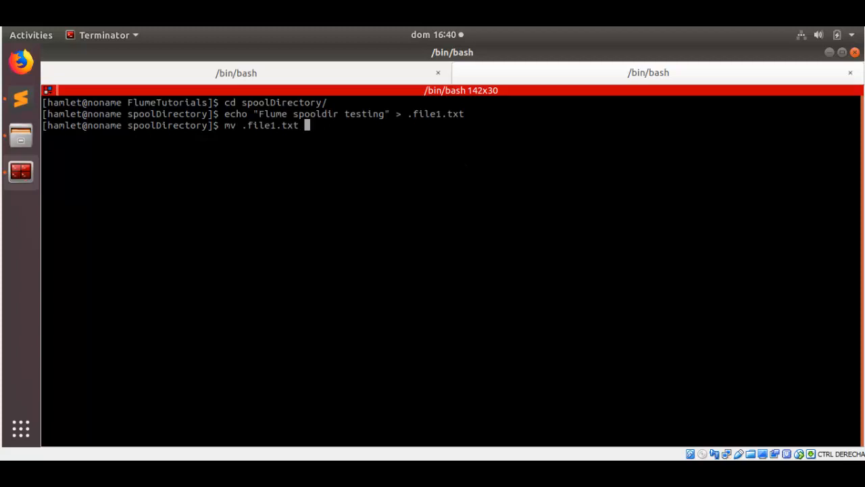
pyautogui.write('.file1.txt')
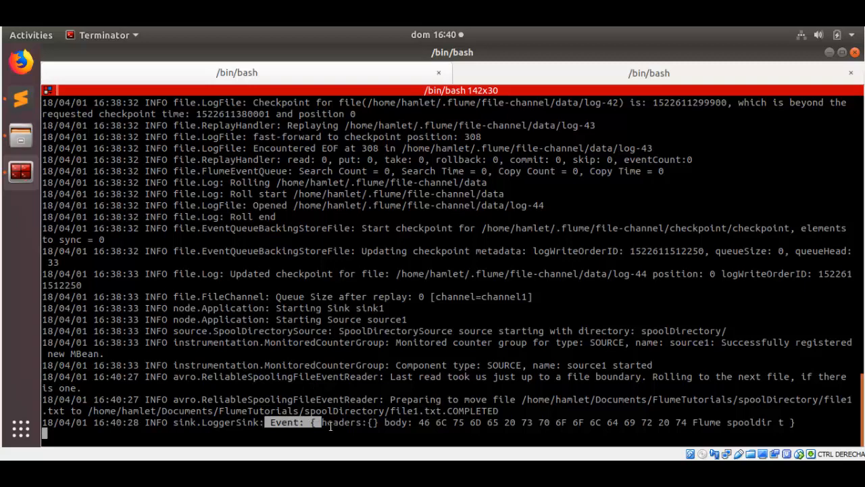
# Scroll the agent log and highlight the event body bytes for the ingested file1.txt.
pyautogui.scroll(-3)
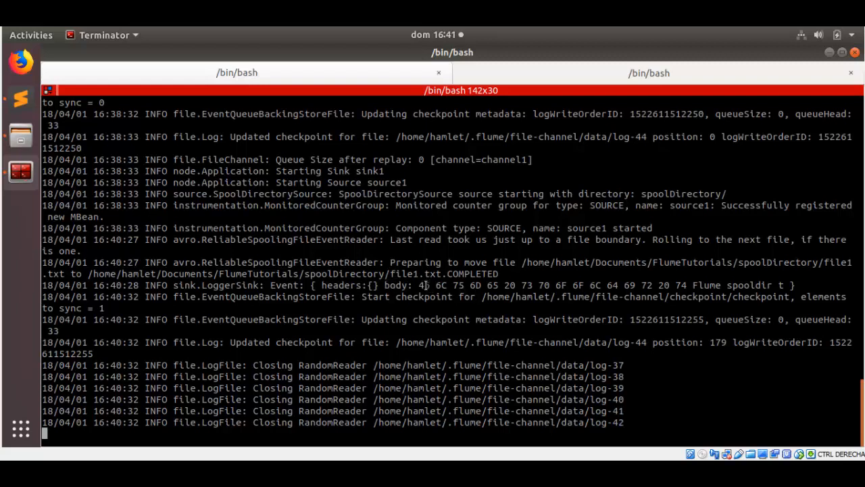
pyautogui.doubleClick(749, 285)
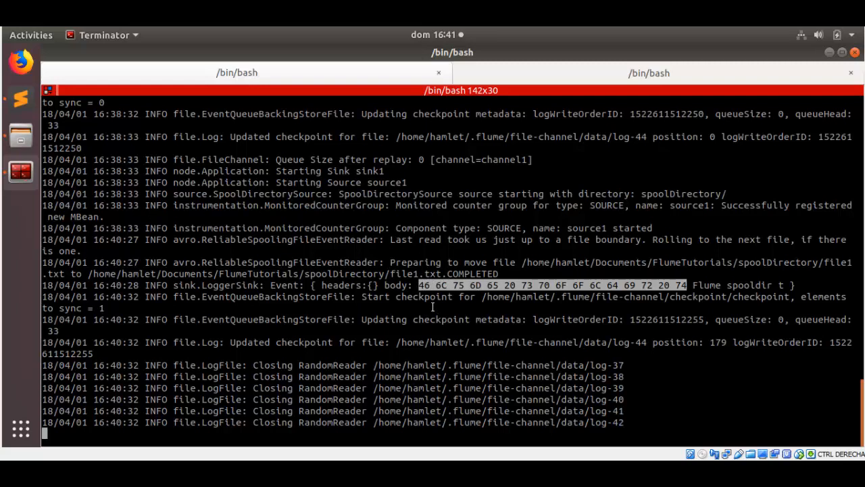
pyautogui.moveTo(547, 309)
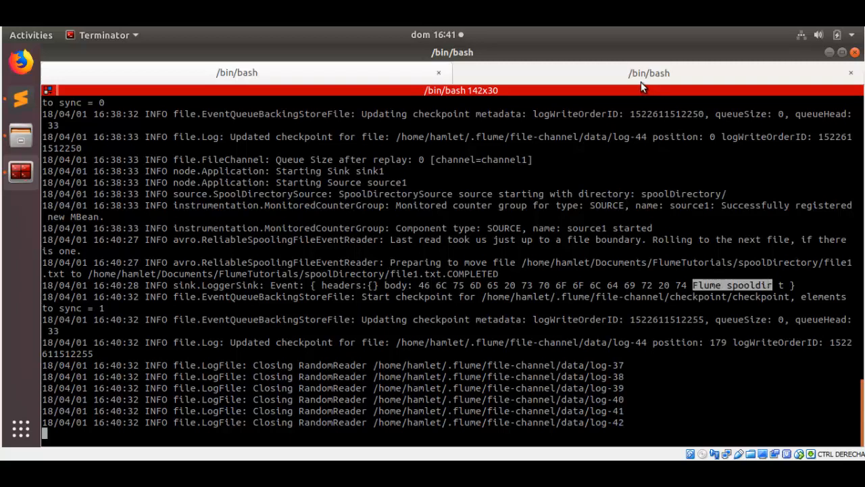
pyautogui.moveTo(526, 282)
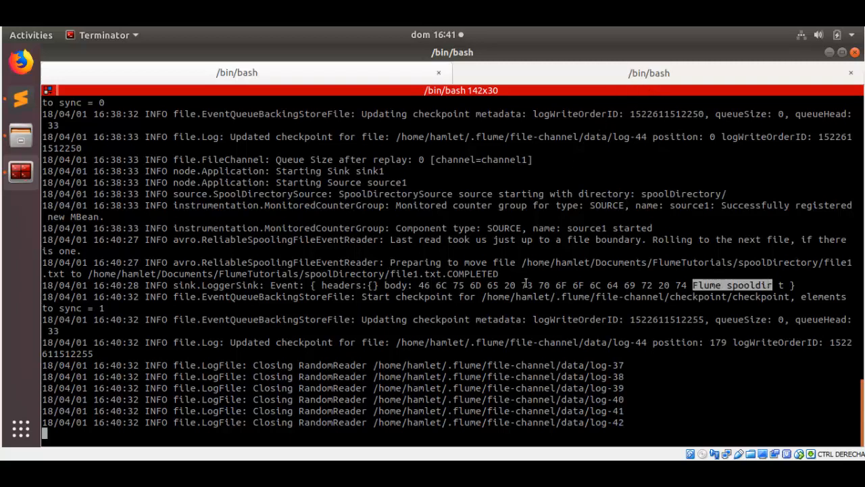
pyautogui.moveTo(598, 165)
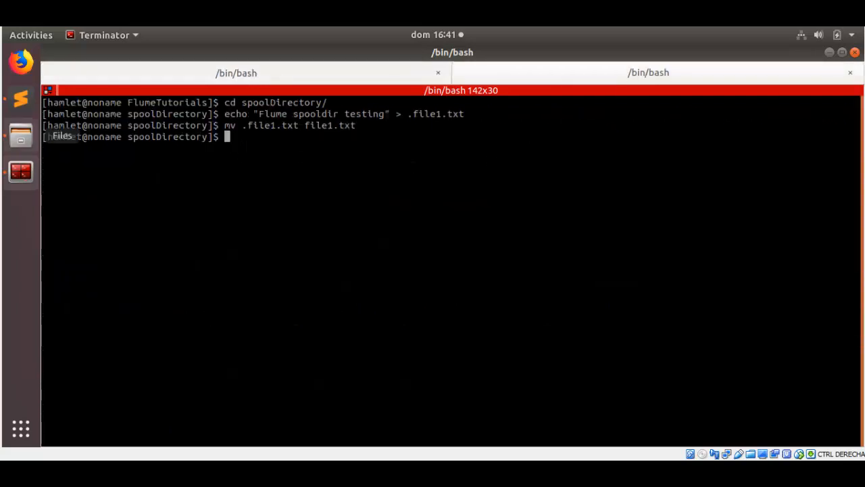
pyautogui.moveTo(251, 213)
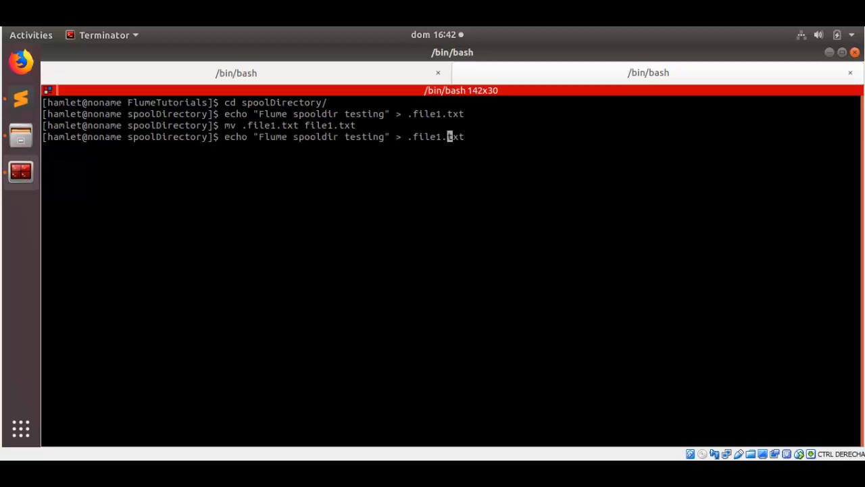
pyautogui.moveTo(449, 136)
pyautogui.write('-')
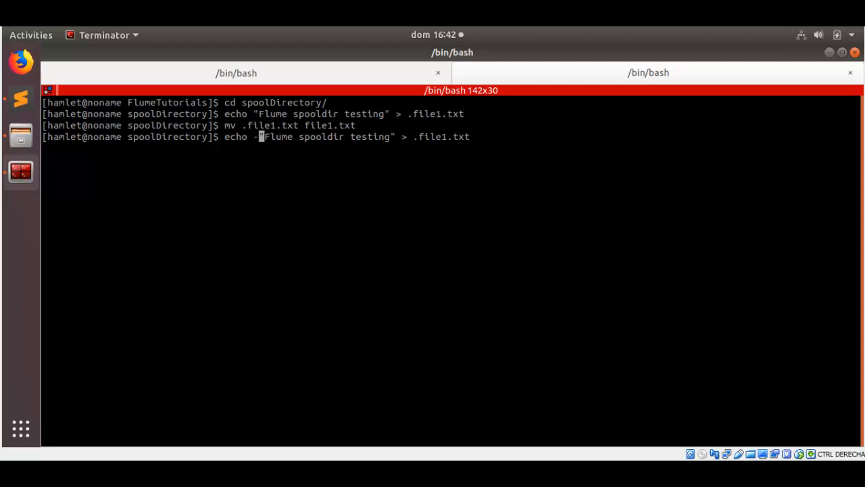
# Create hidden .file2.txt holding line1, line2 and line3 via echo -e.
pyautogui.write('e "')
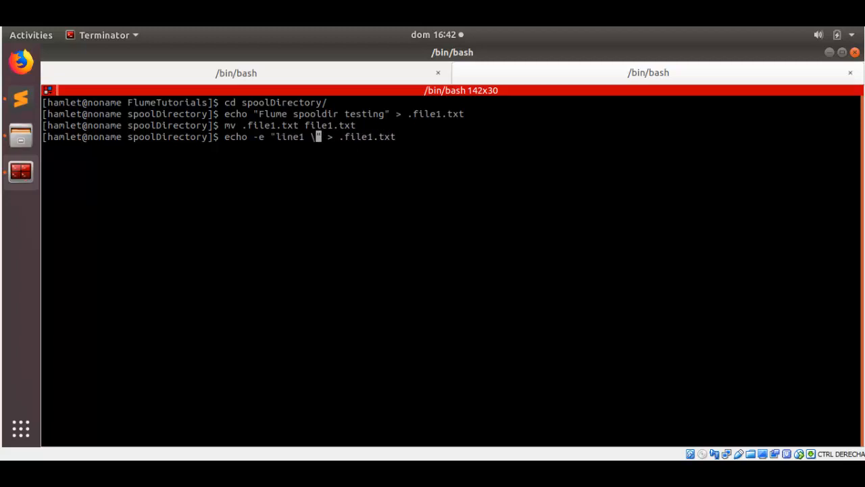
pyautogui.write('n')
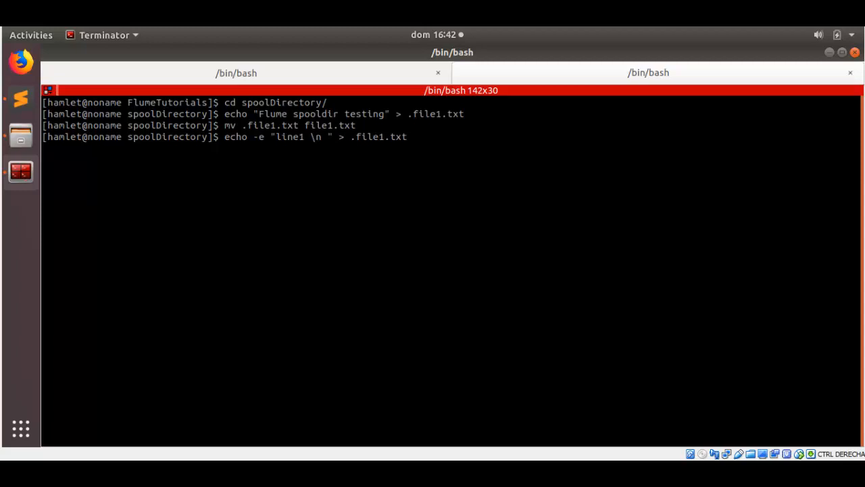
pyautogui.write('line2 \\n line3')
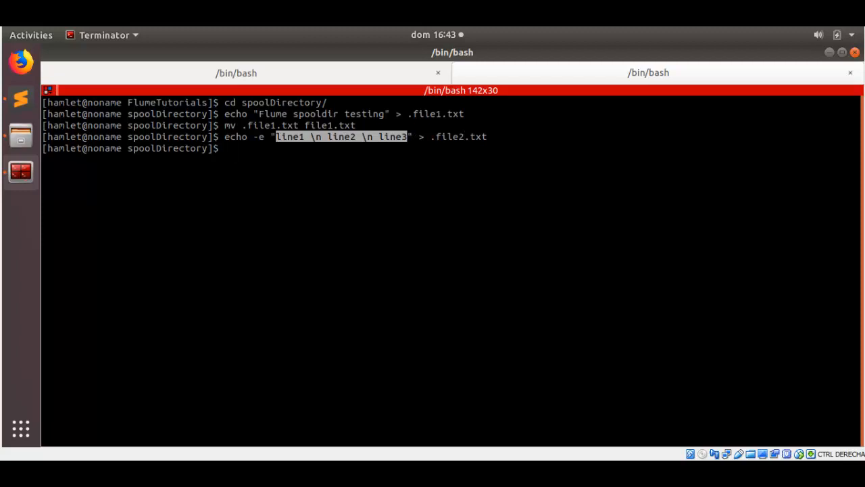
# Rename .file2.txt to file2.txt with mv so the agent picks it up.
pyautogui.write('mv')
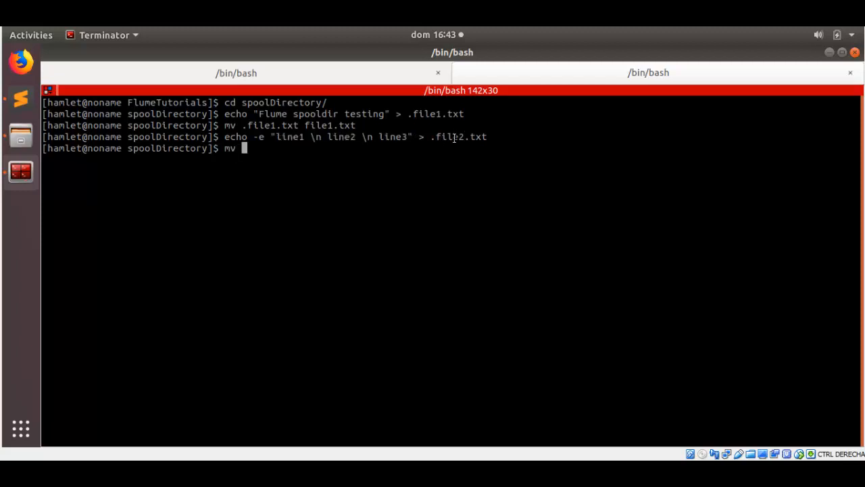
pyautogui.write('.file2.txt')
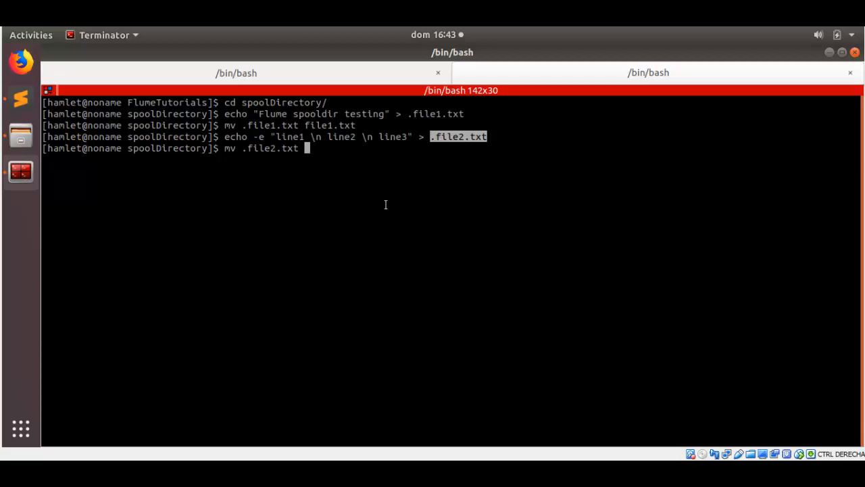
pyautogui.write('.file2.txt')
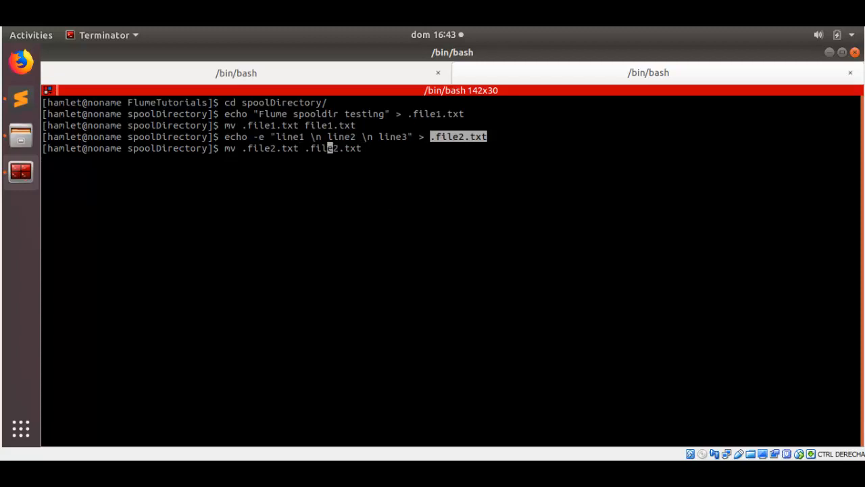
pyautogui.press('BackSpace')
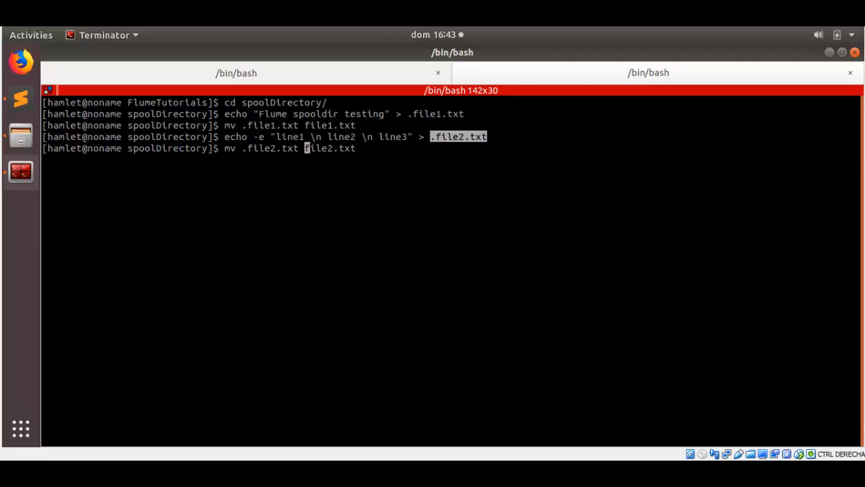
pyautogui.press('Return')
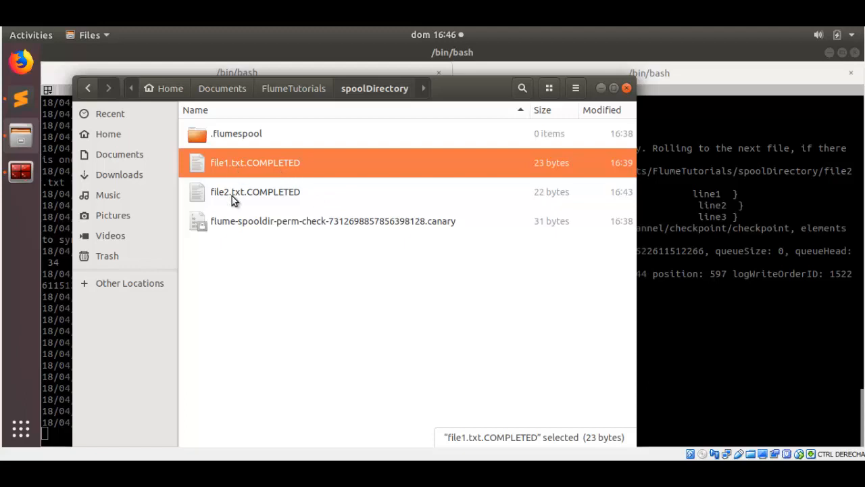
pyautogui.moveTo(246, 198)
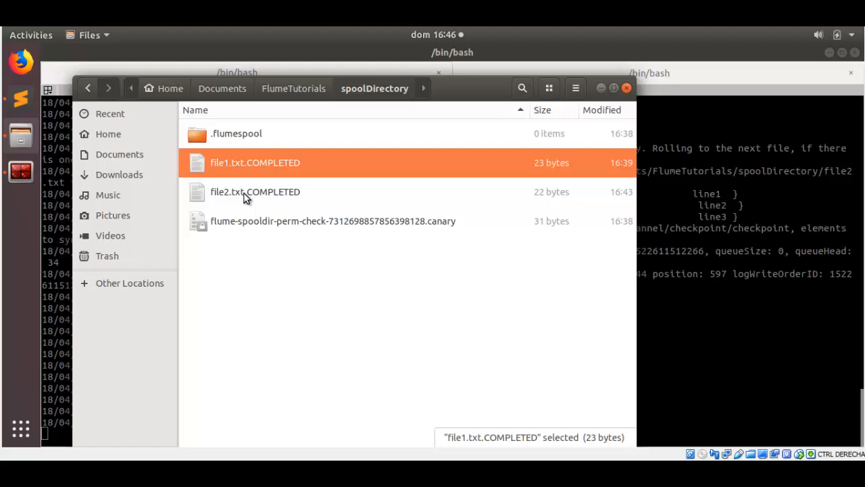
pyautogui.moveTo(246, 170)
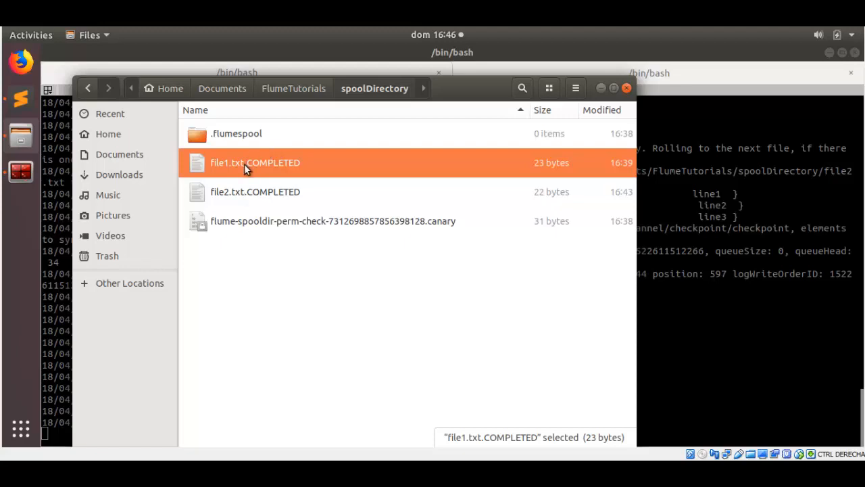
pyautogui.moveTo(321, 260)
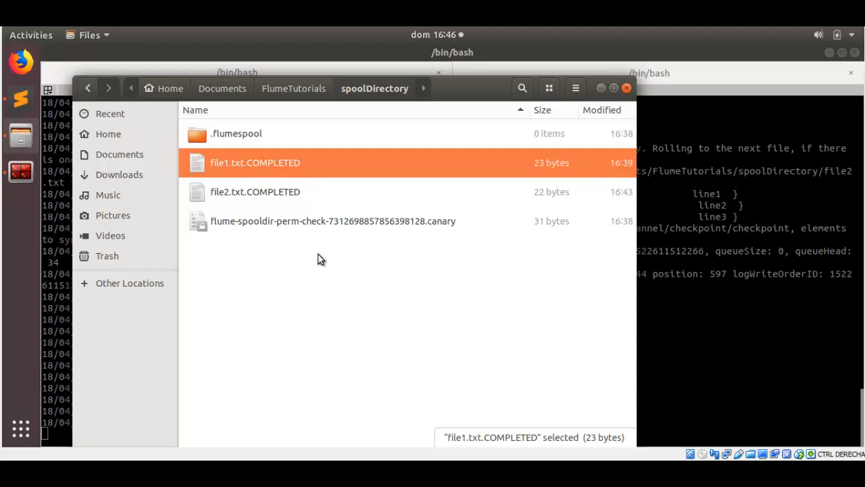
pyautogui.moveTo(586, 296)
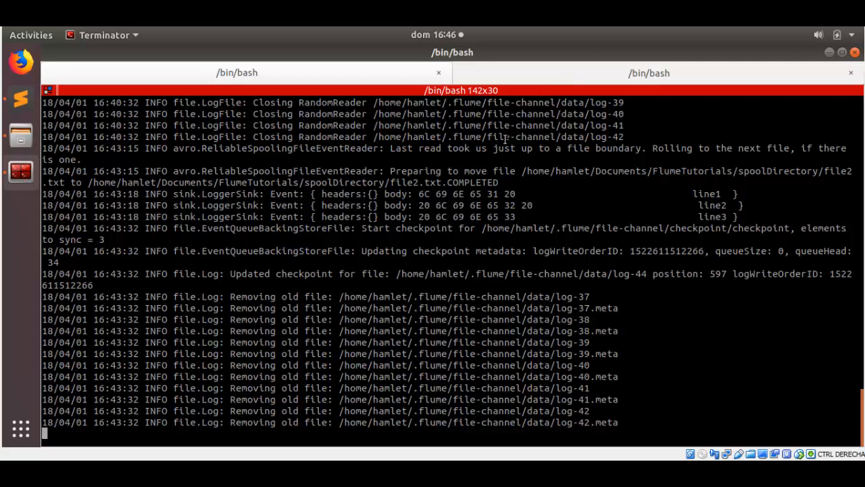
pyautogui.moveTo(10, 108)
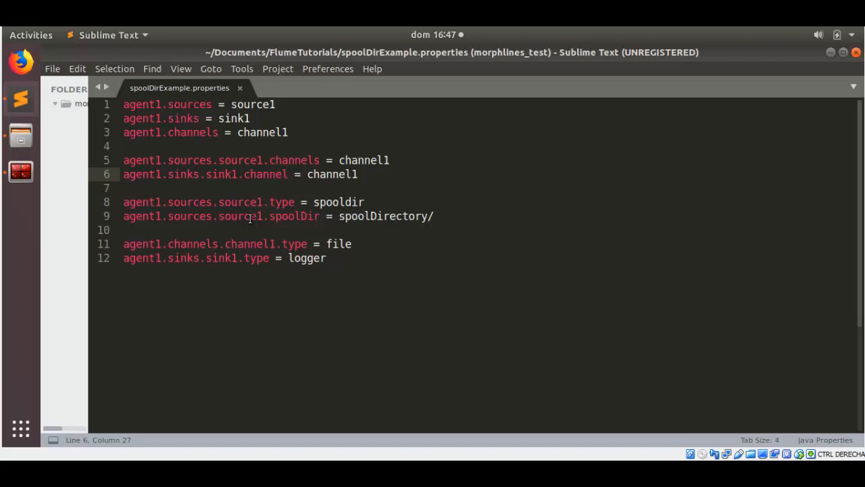
# Return to spoolDirExample.properties in Sublime Text at the sink1 channel binding on line 6.
pyautogui.click(287, 174)
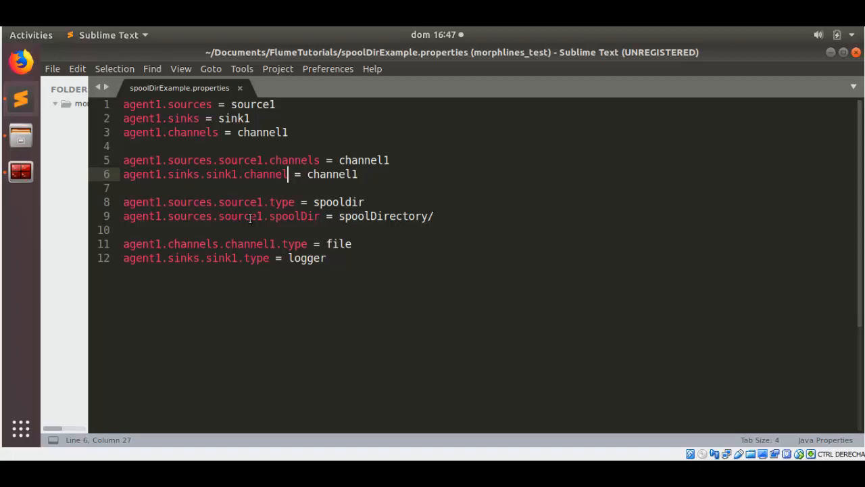